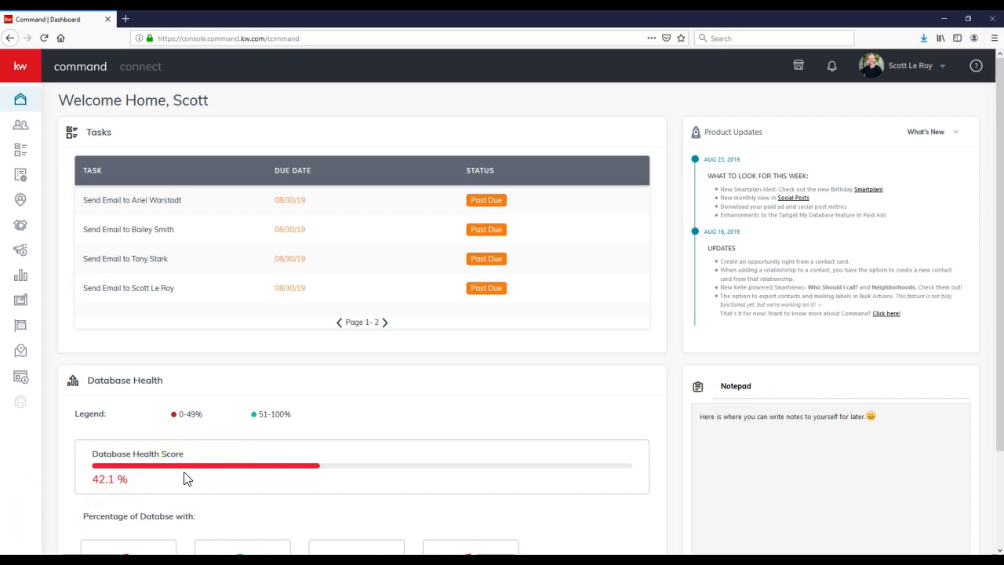
mouse_move(189, 479)
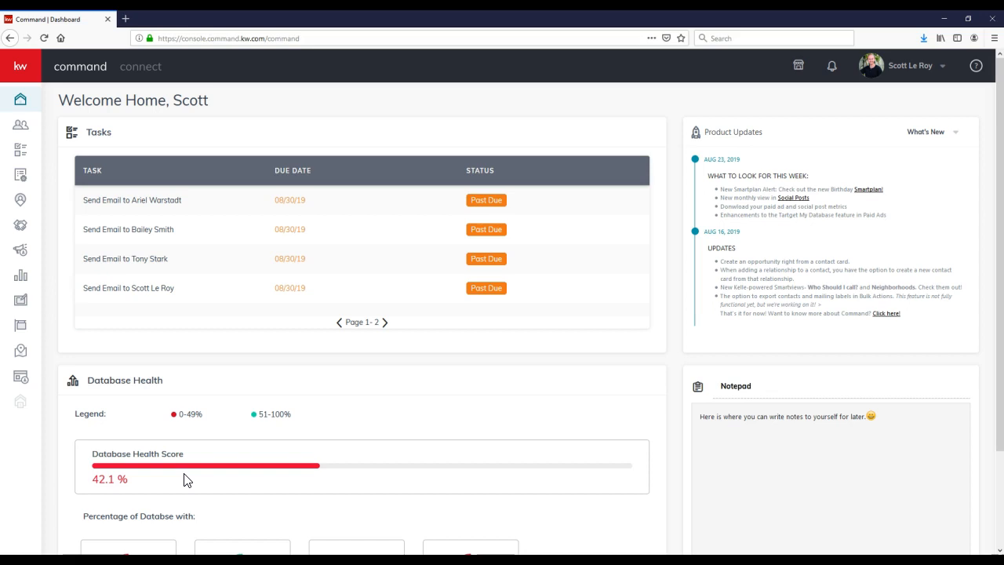
left_click(132, 199)
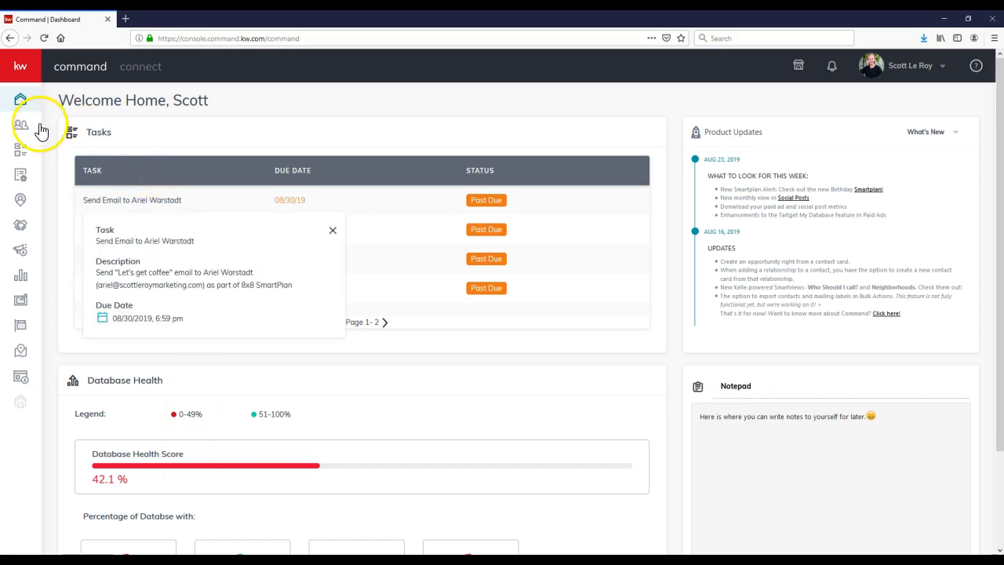
mouse_move(22, 71)
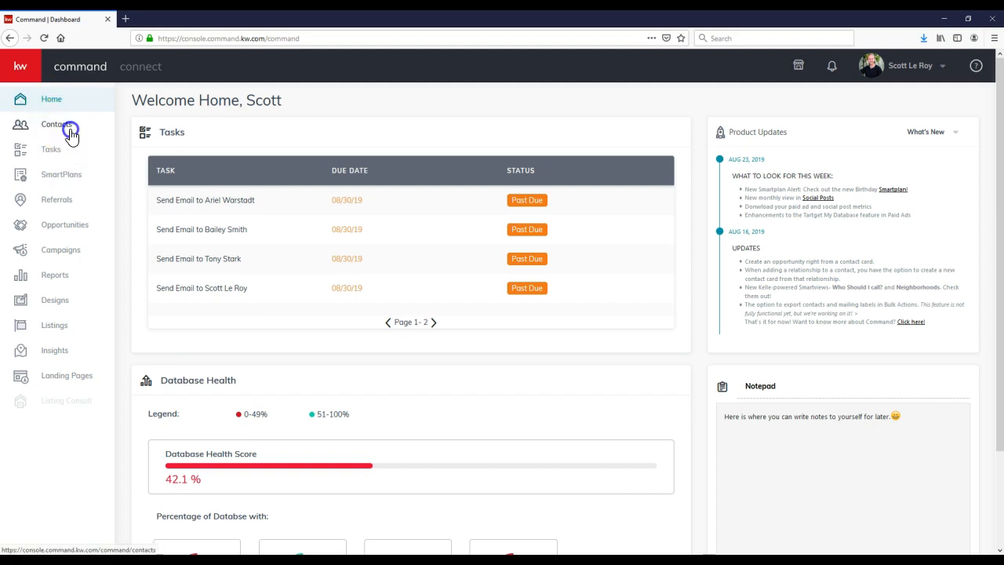
left_click(55, 124)
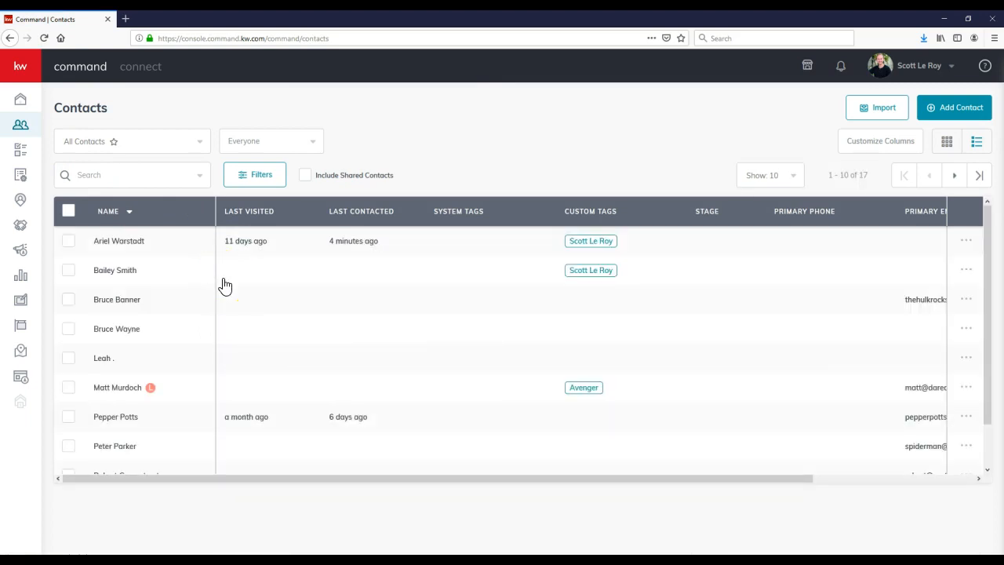
scroll("down", 3)
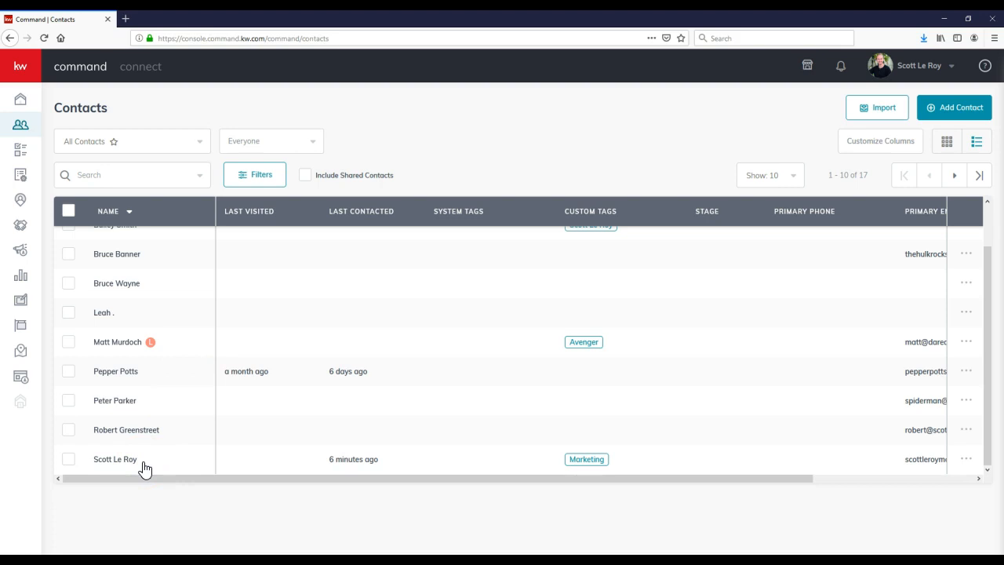
left_click(116, 458)
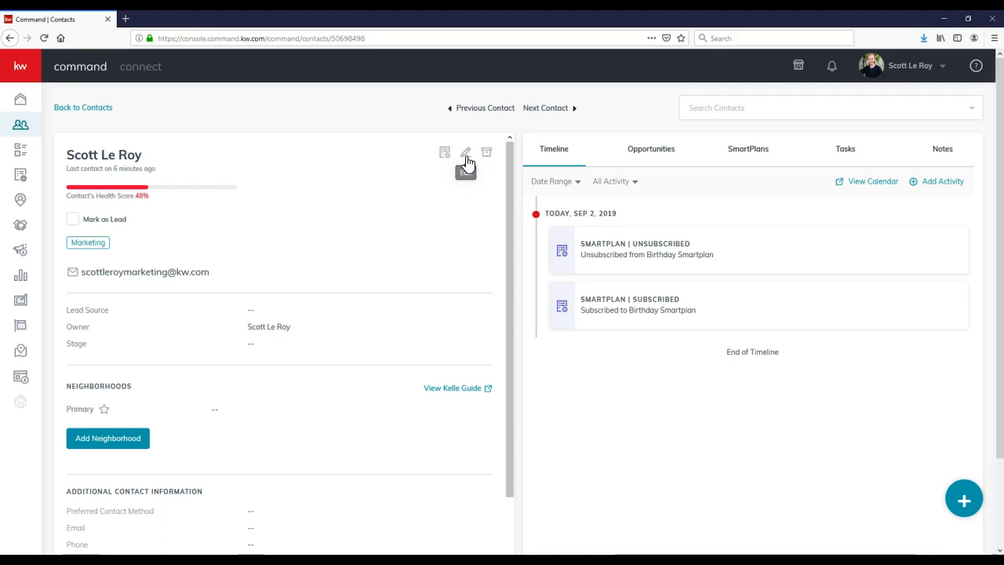
left_click(465, 152)
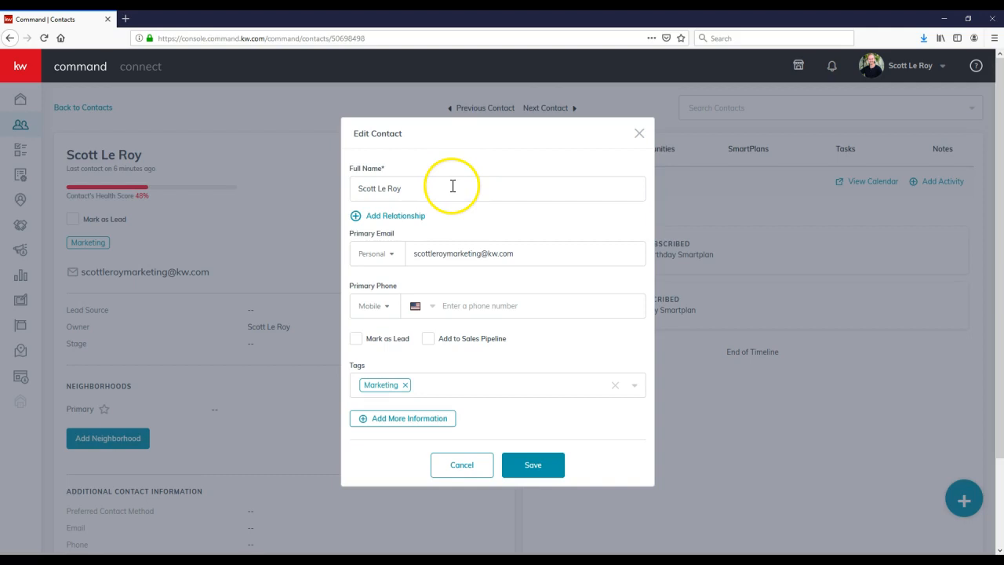
mouse_move(455, 190)
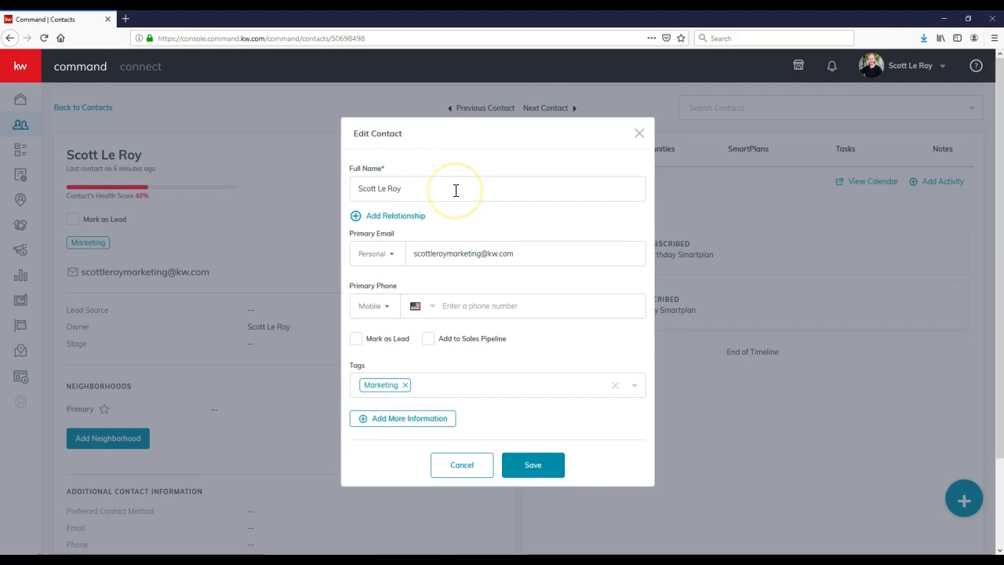
mouse_move(439, 189)
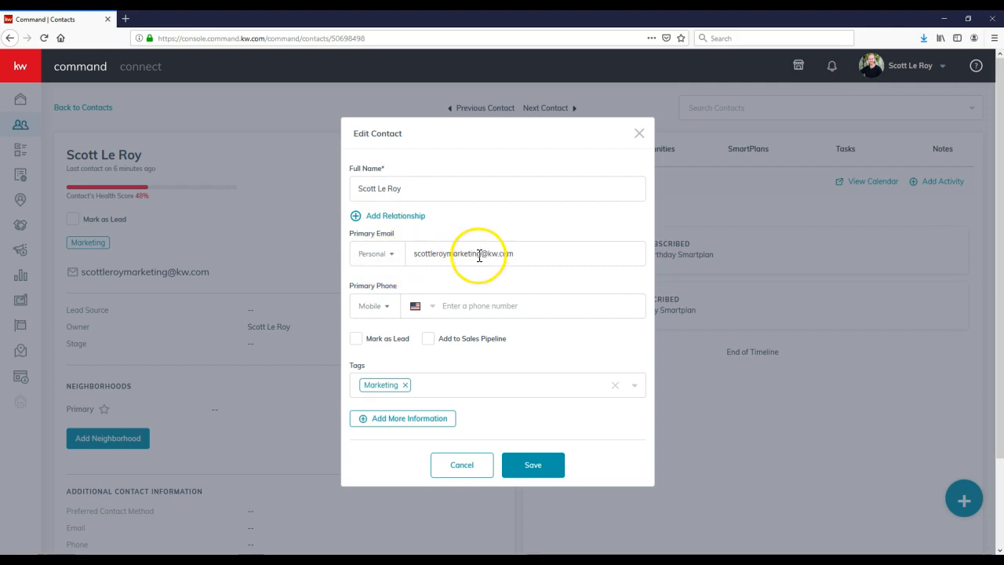
left_click(395, 252)
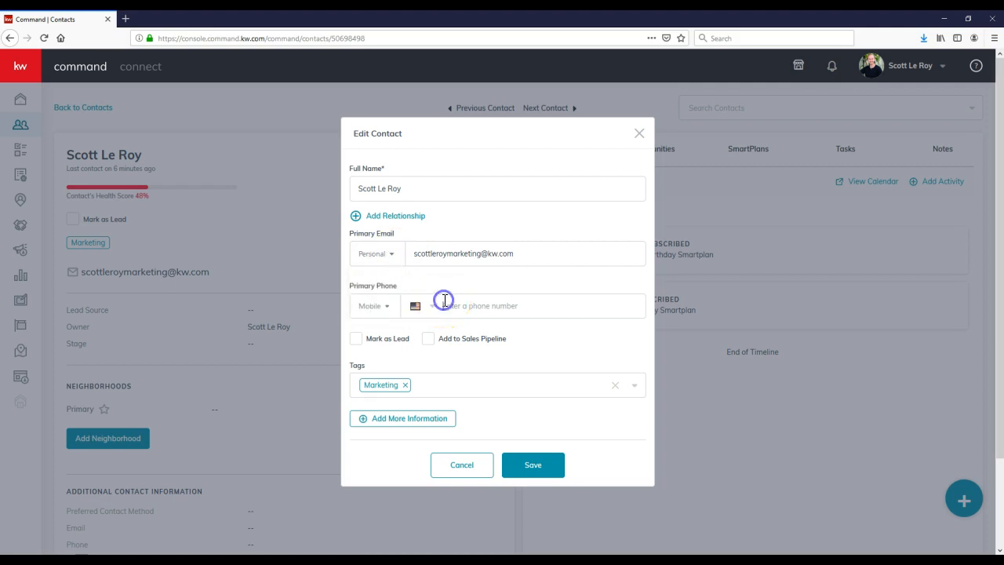
type("22")
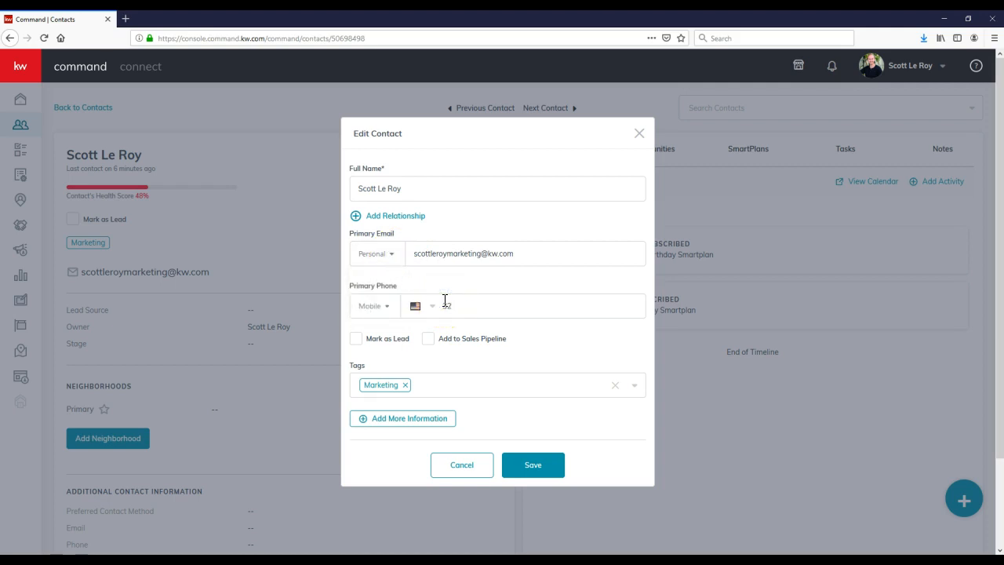
type("(821) 236-2568")
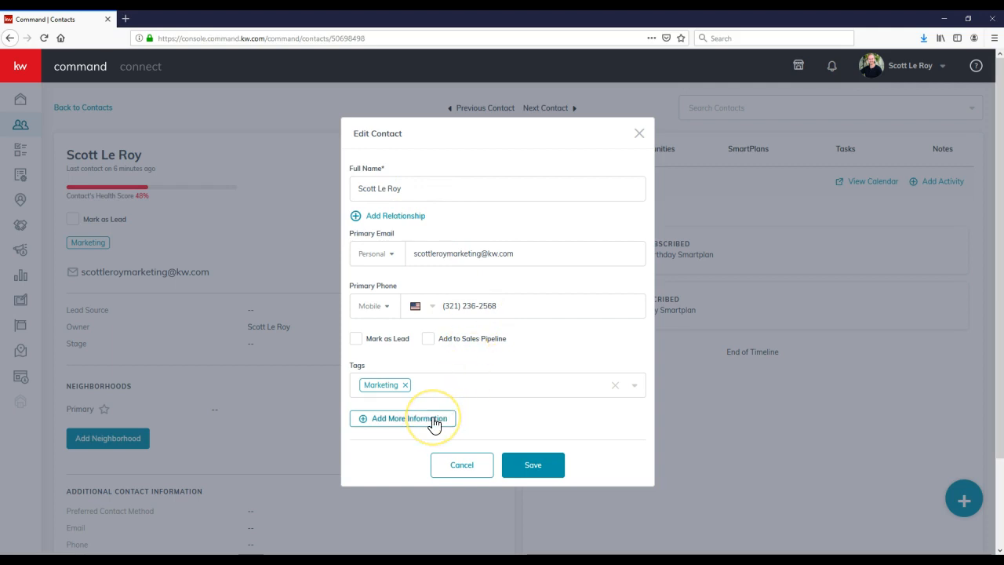
left_click(403, 417)
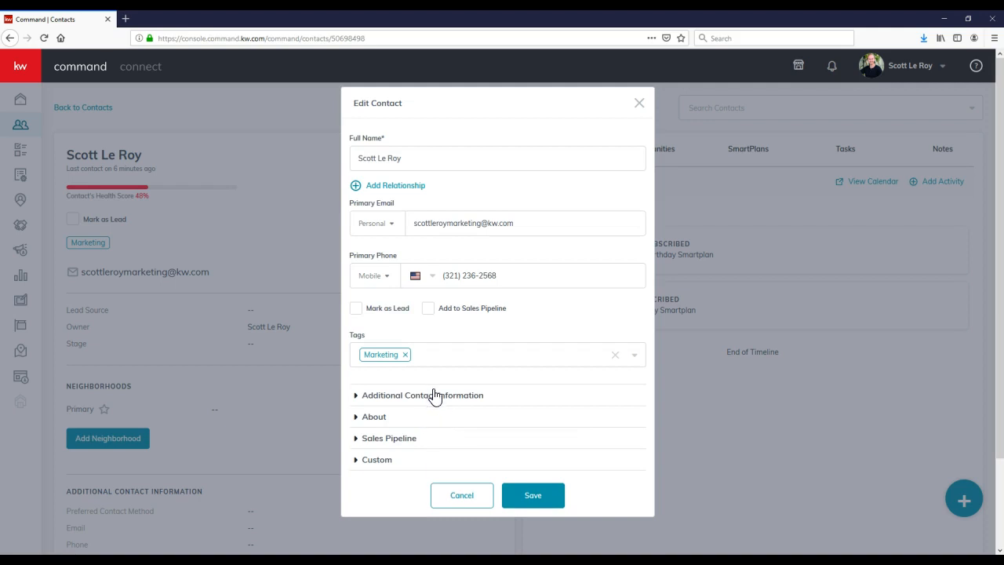
mouse_move(417, 458)
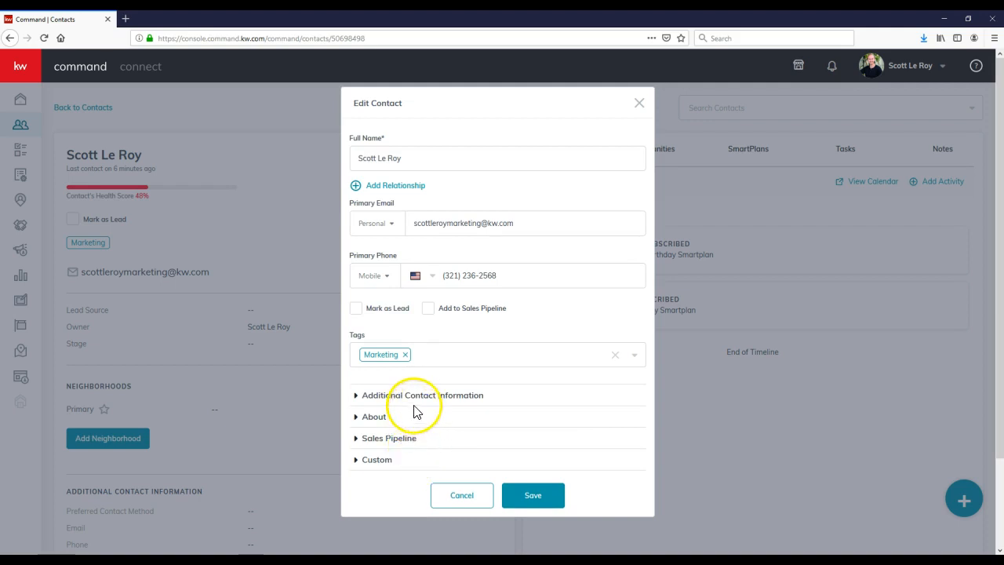
left_click(422, 396)
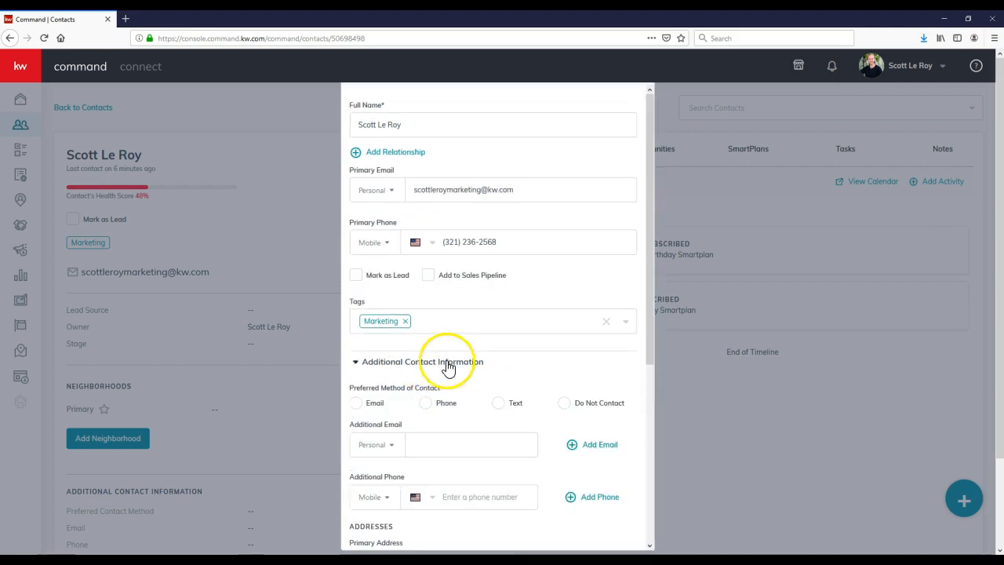
scroll("down", 3)
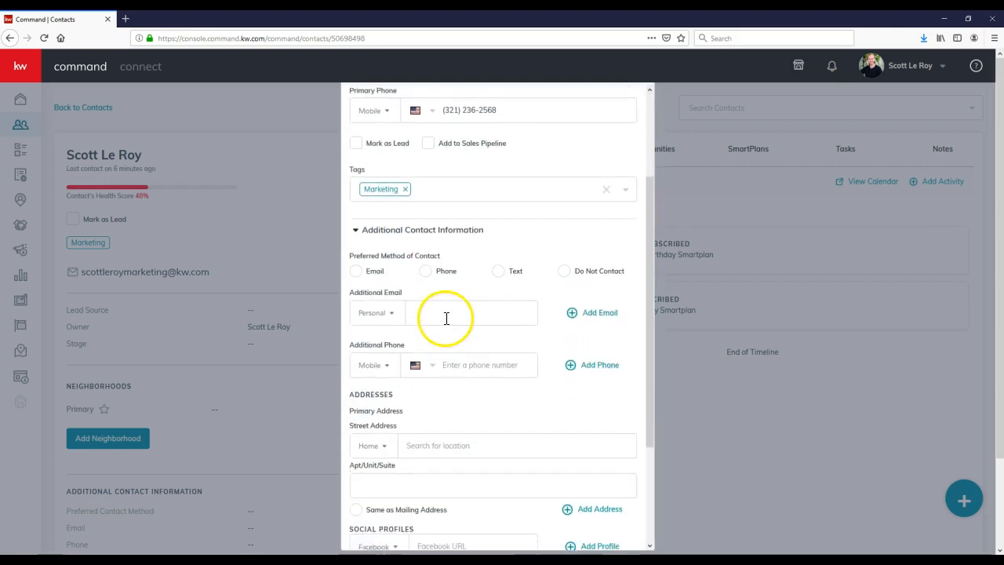
mouse_move(436, 373)
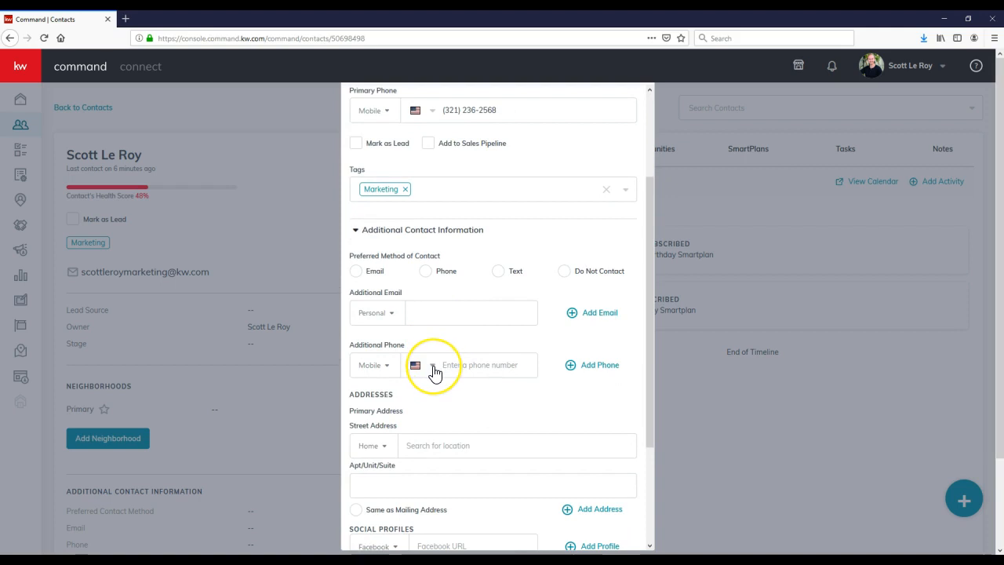
scroll("down", 3)
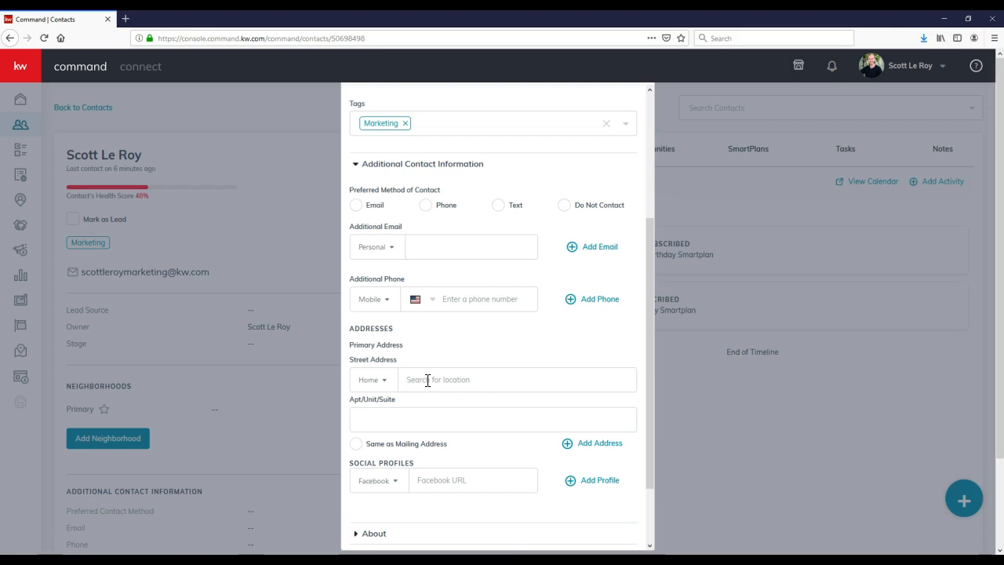
type("424 E")
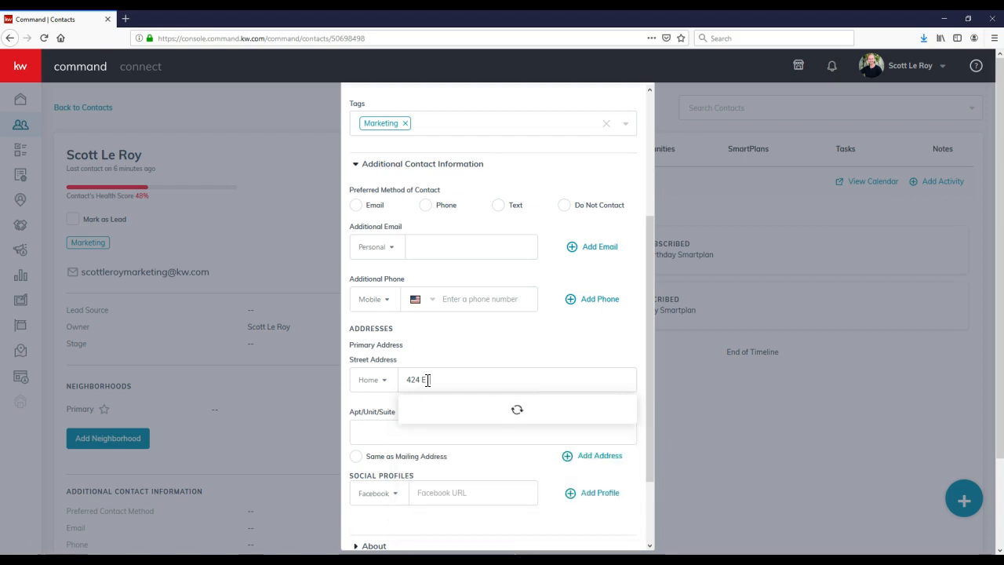
type("Central Blvd")
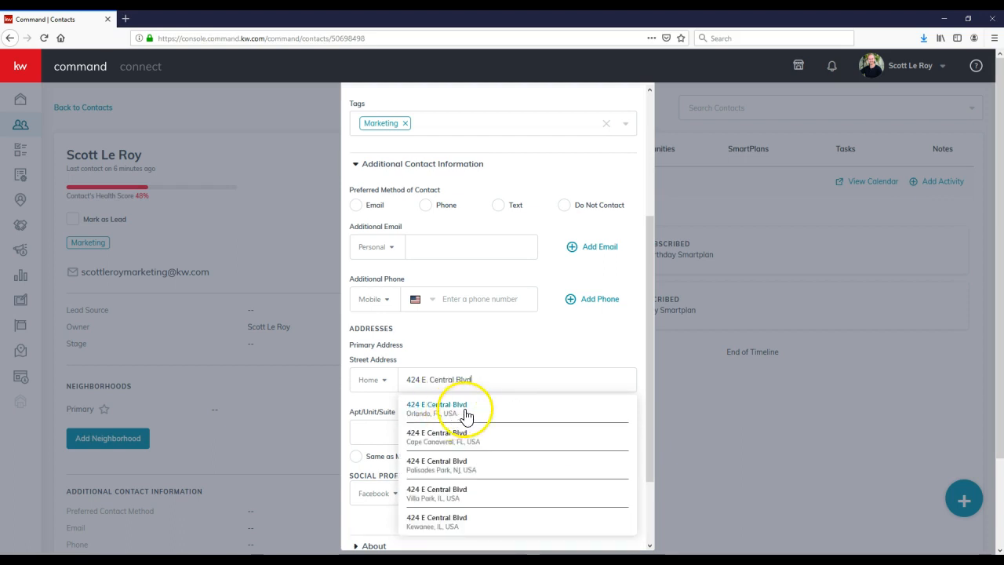
left_click(436, 407)
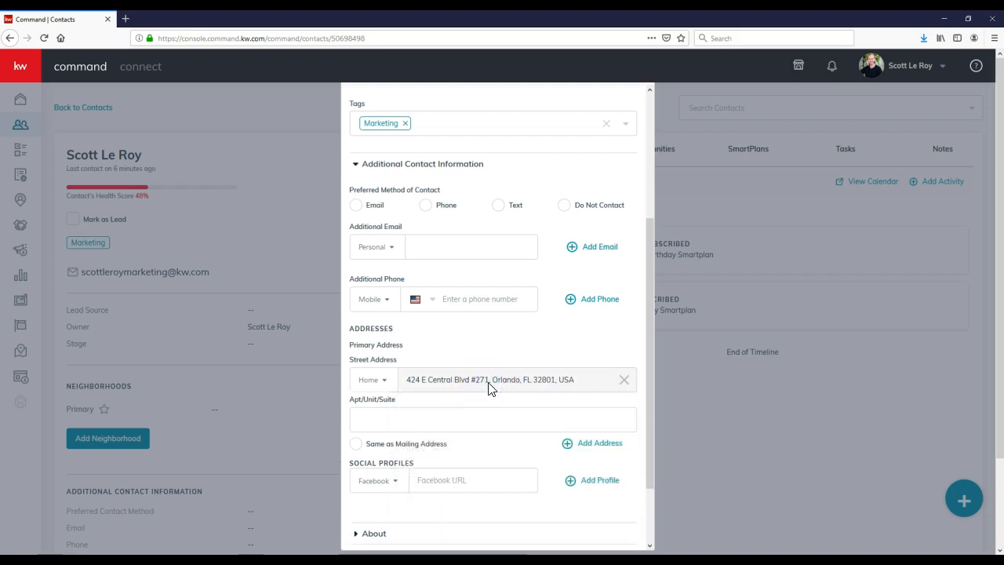
Step: Mark the primary address as a Work address and the same as mailing address
left_click(372, 378)
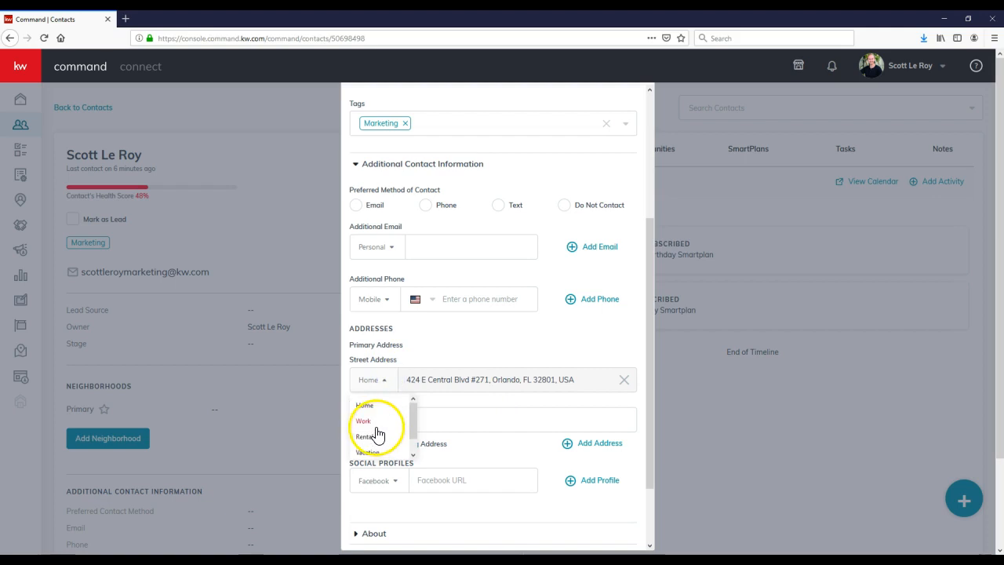
left_click(364, 420)
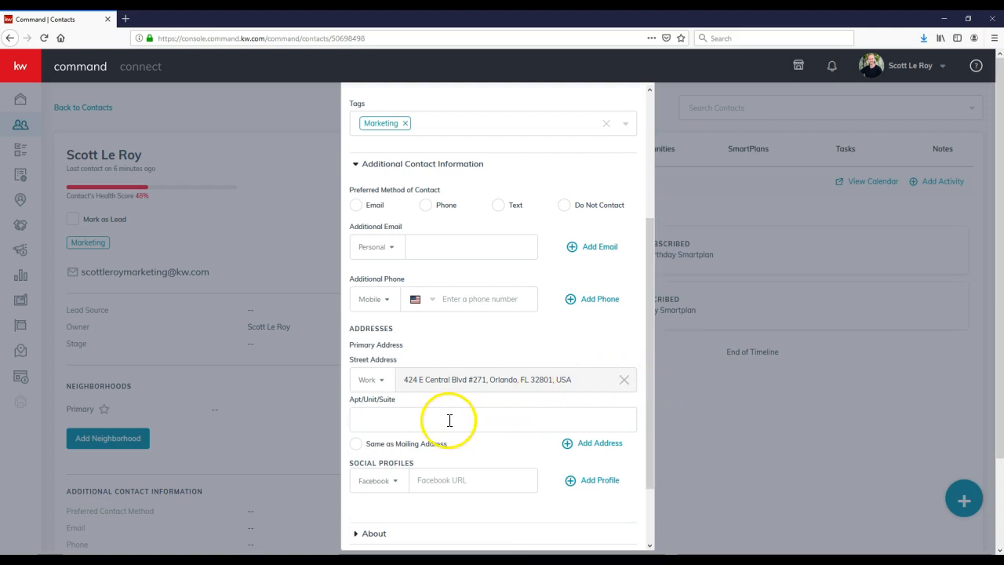
left_click(358, 442)
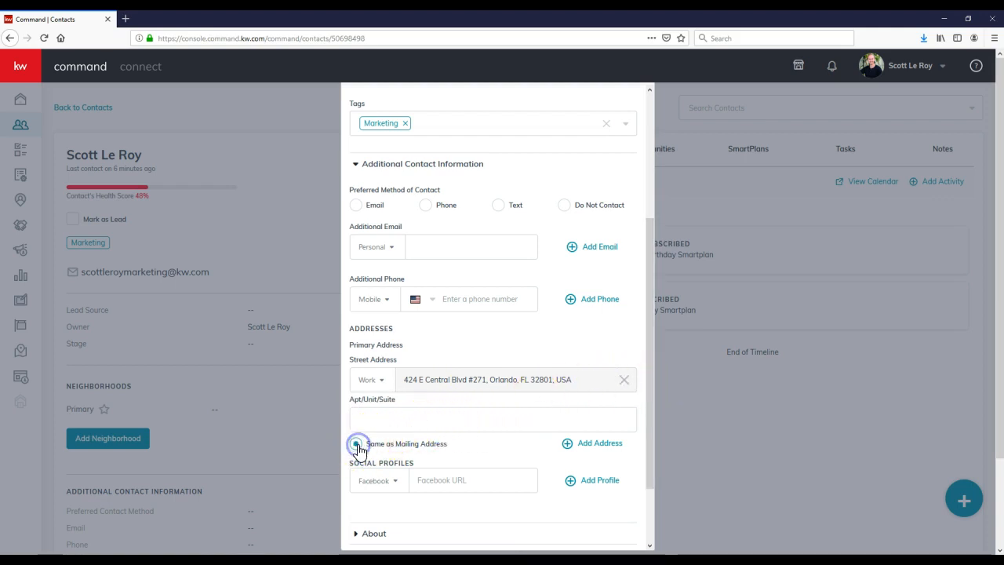
left_click(357, 442)
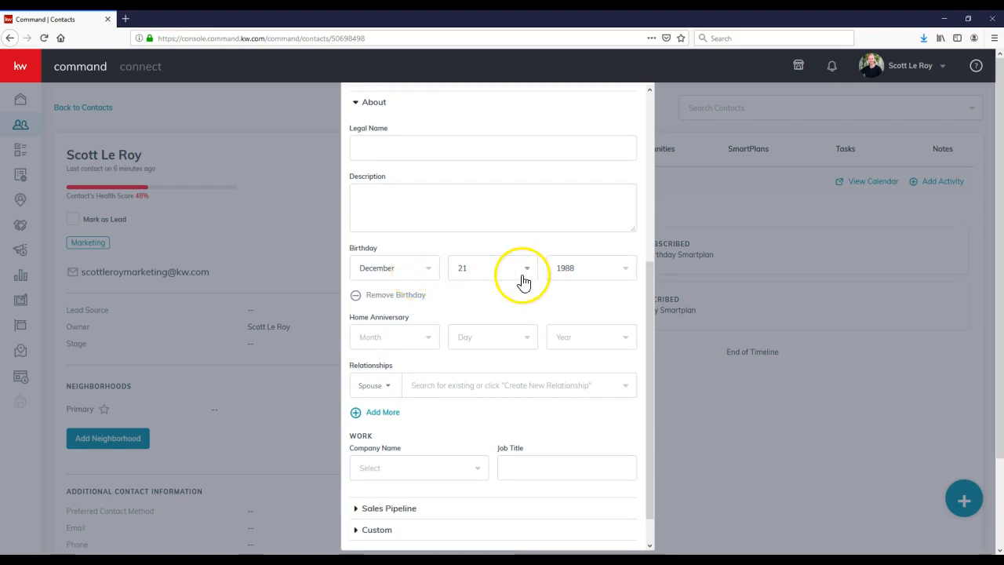
mouse_move(518, 281)
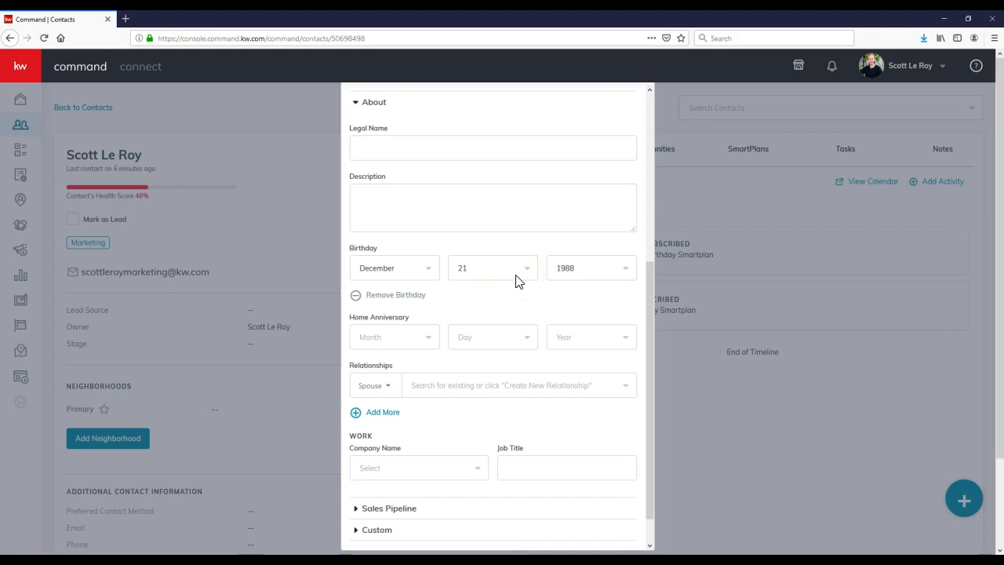
mouse_move(470, 301)
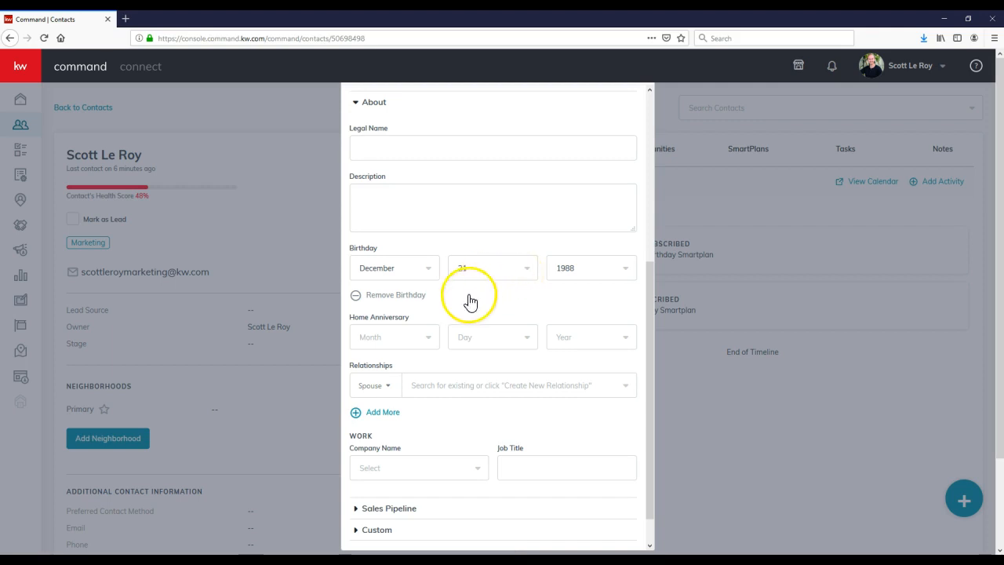
scroll("down", 3)
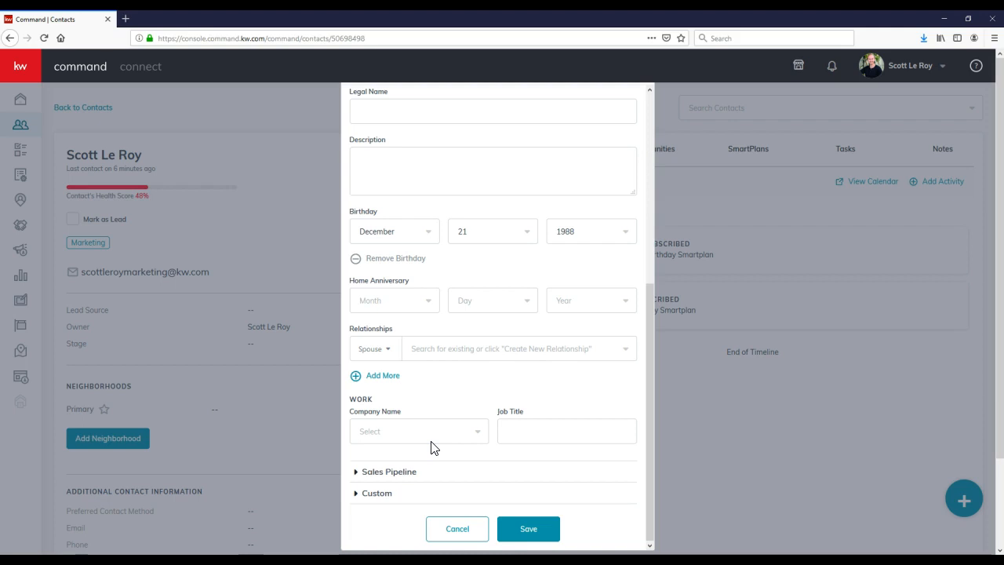
left_click(418, 430)
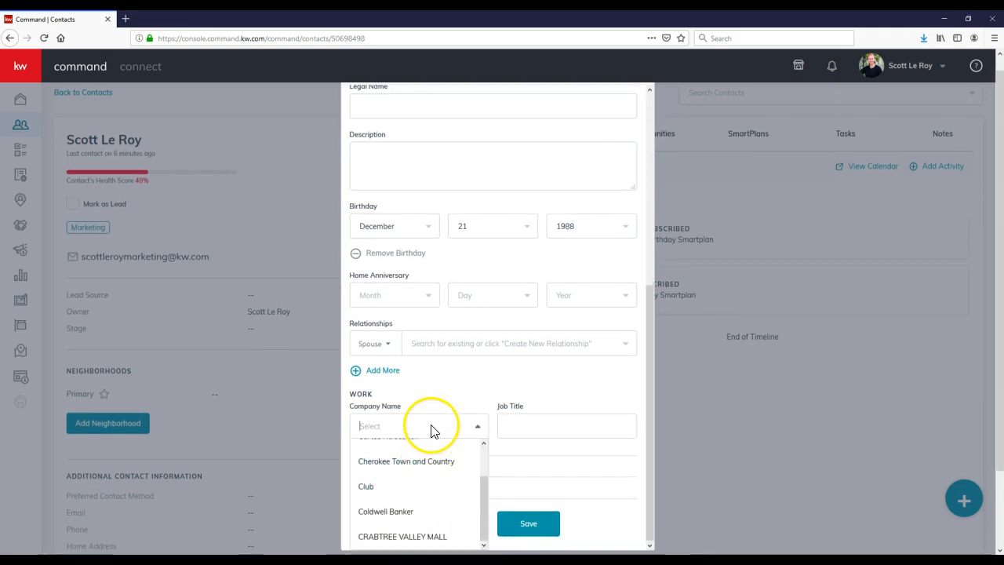
type("Scott Le Roy Marketing")
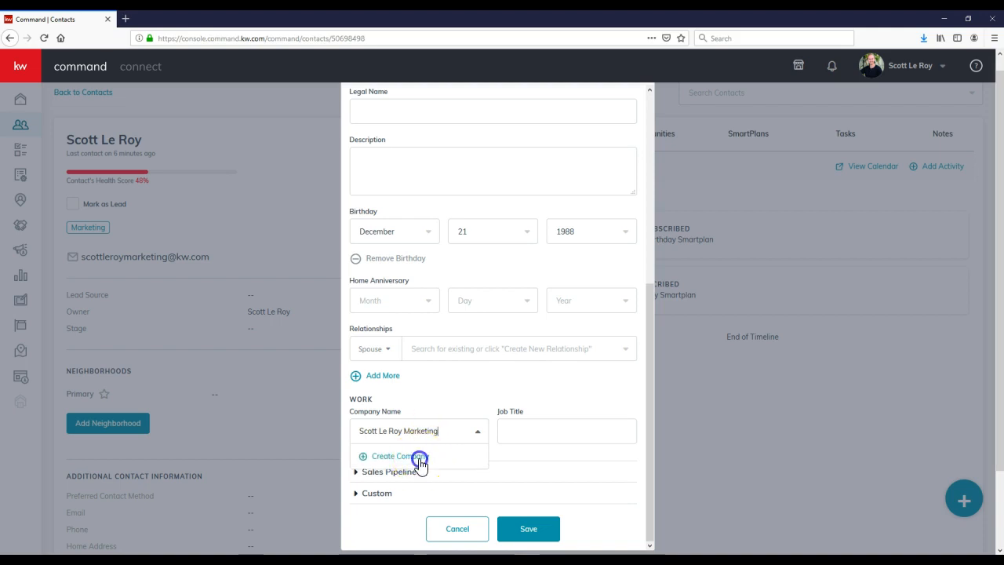
type("CEO")
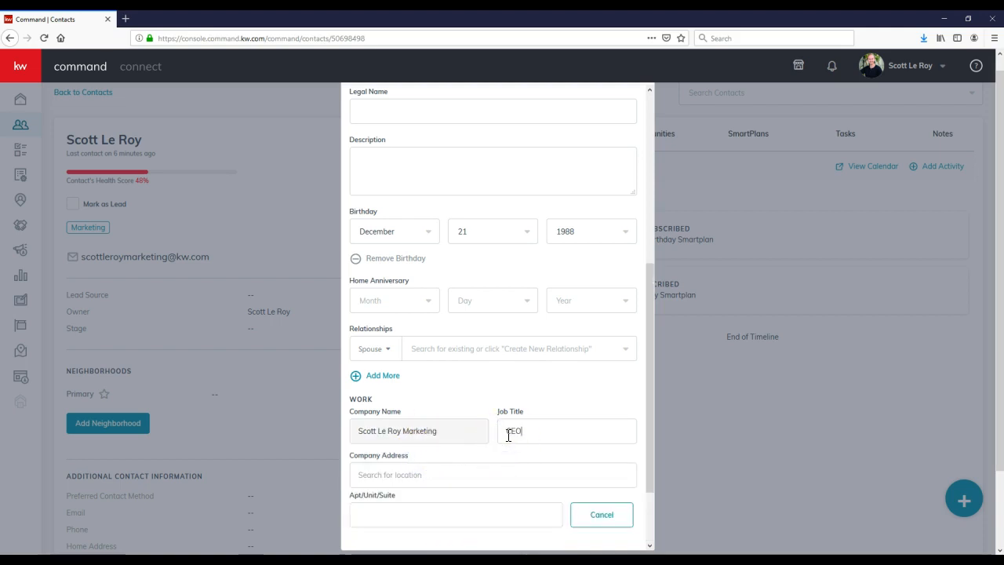
type("CEO")
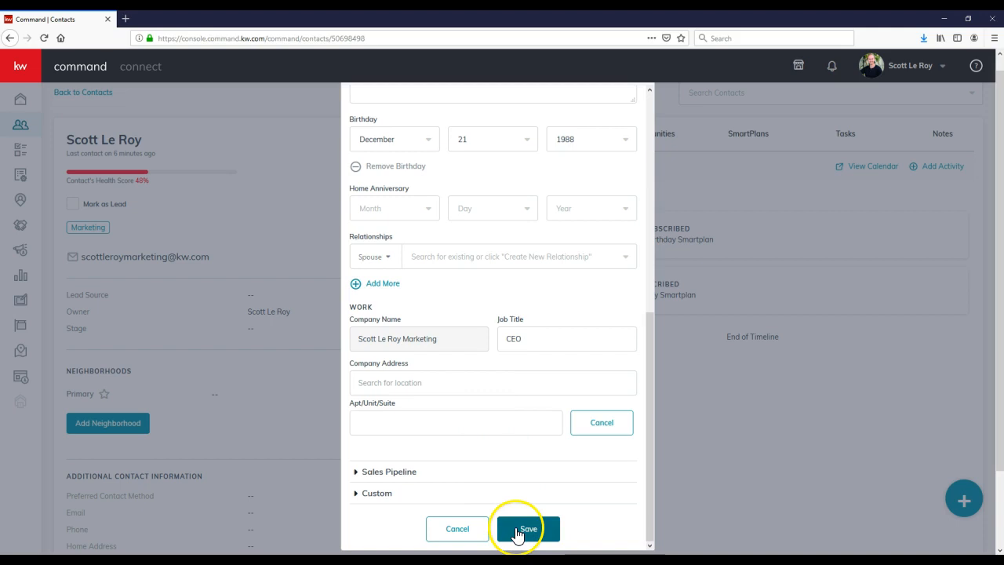
left_click(527, 527)
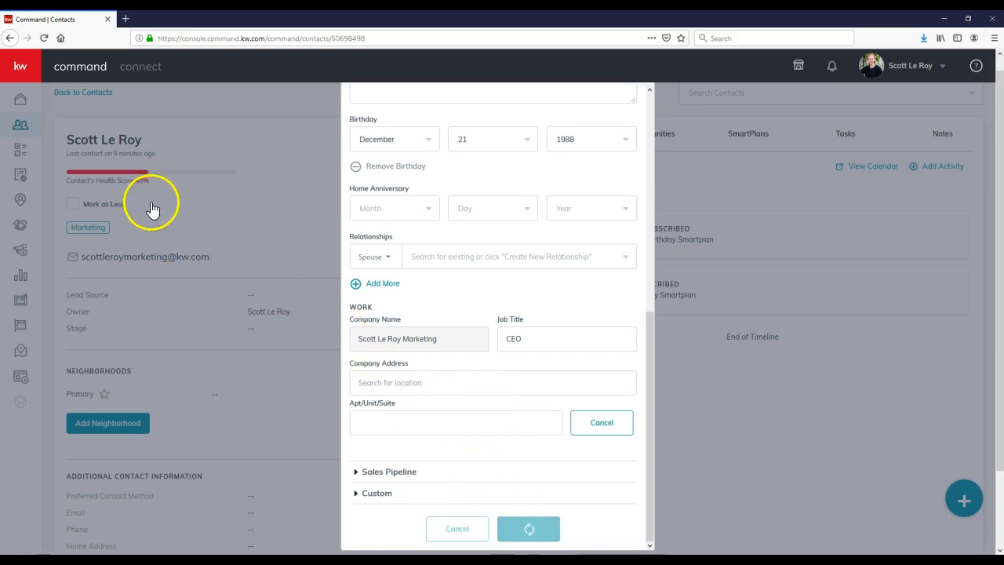
Step: Confirm the save so the record shows the phone, South Eola neighbourhood and 92% health score
left_click(528, 529)
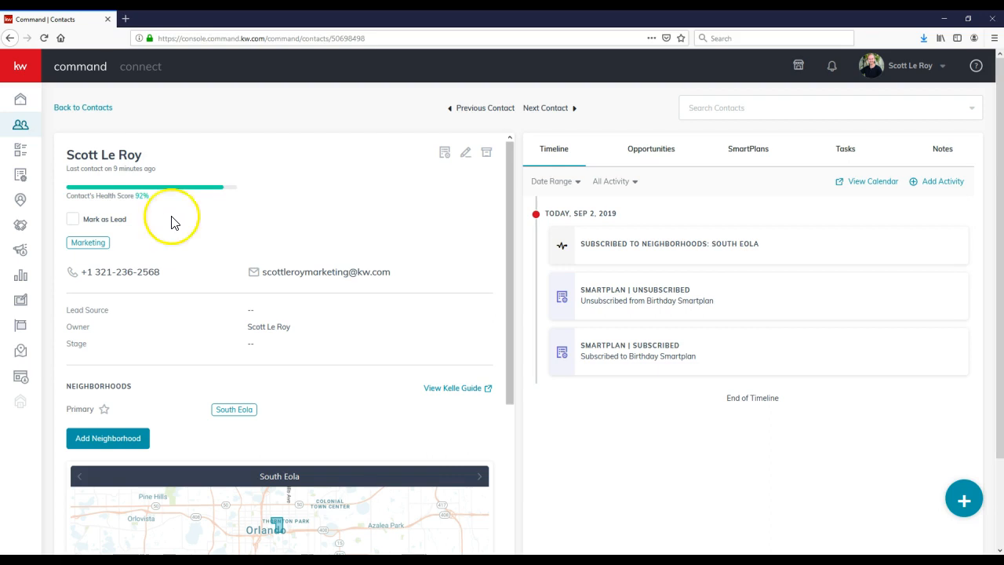
mouse_move(465, 152)
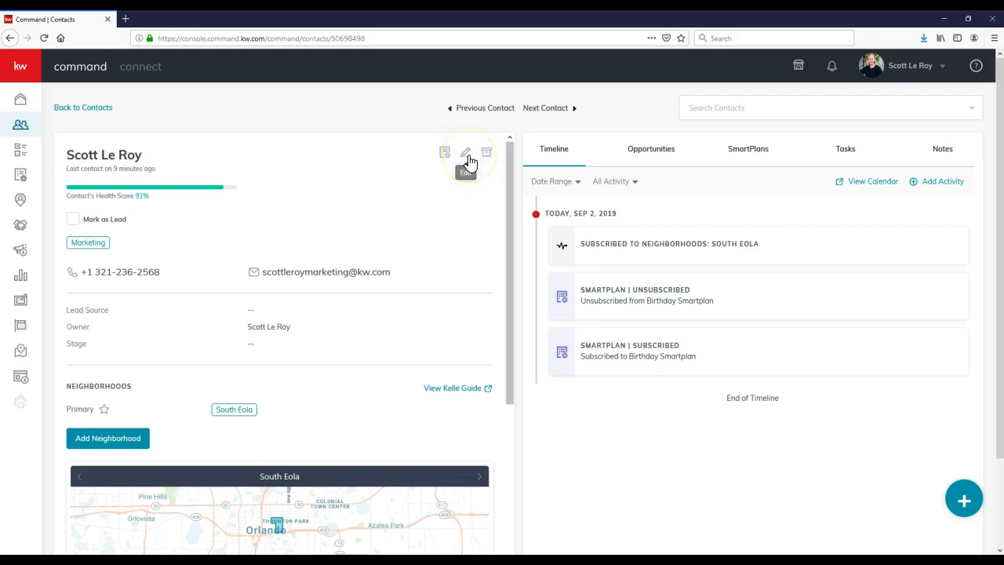
Step: Create a red custom tag named Scott Le Roy Marketing and add it to the contact
left_click(466, 152)
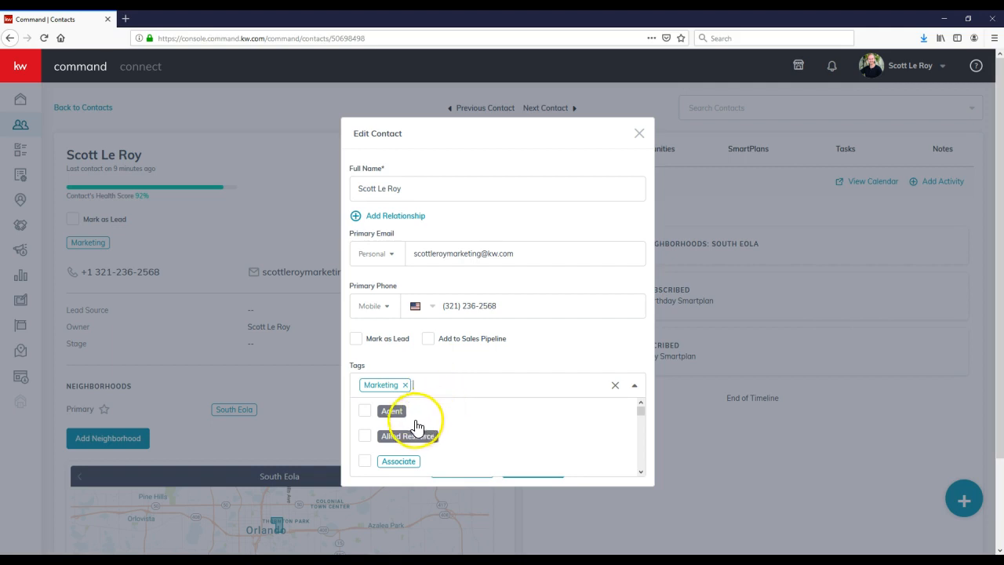
type("Scott Le Roy Marketing")
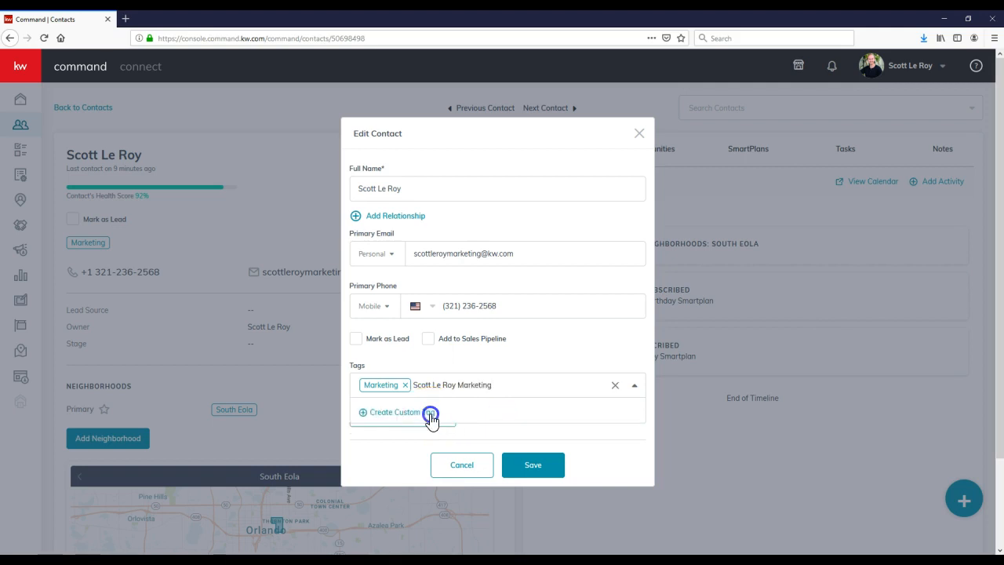
left_click(430, 414)
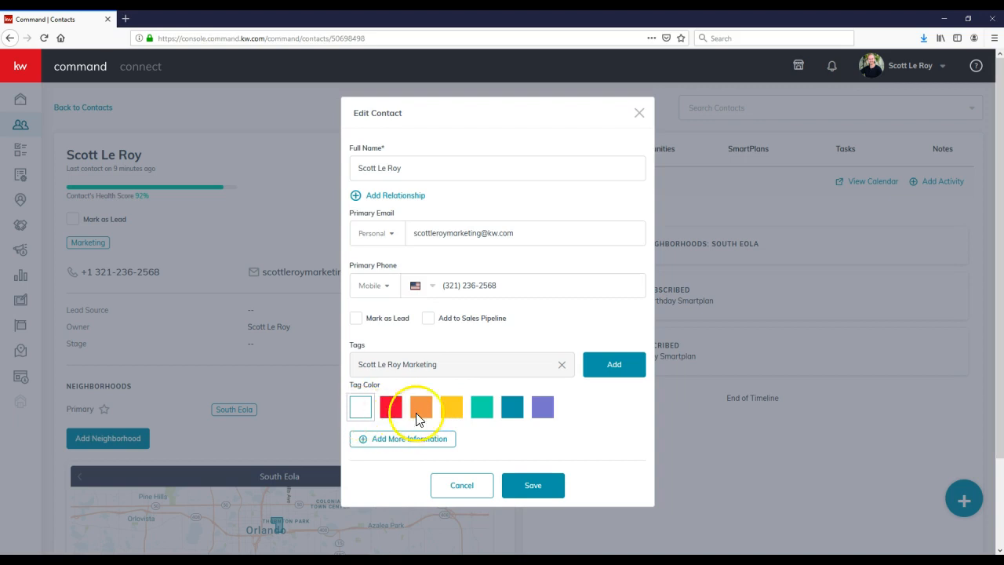
left_click(391, 406)
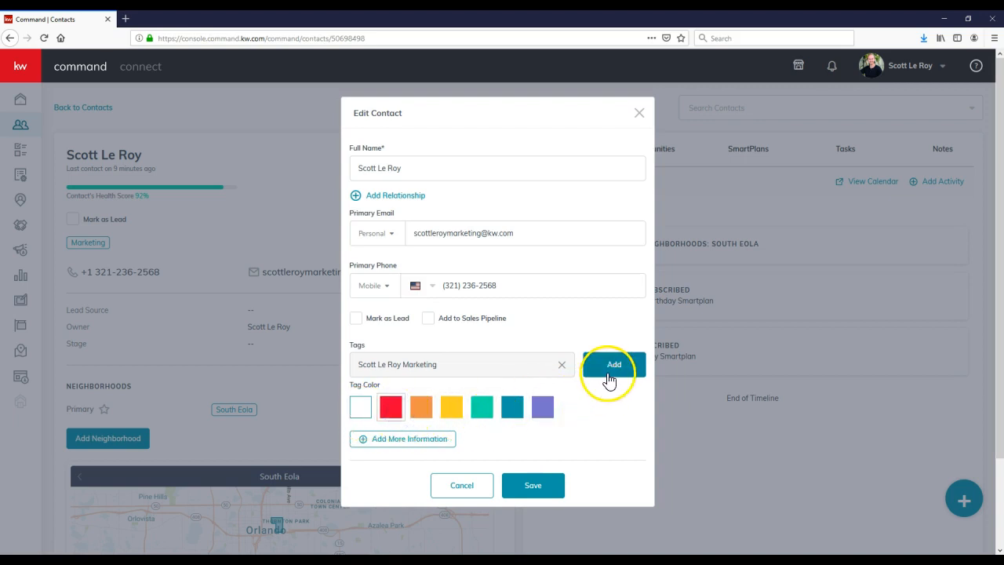
left_click(614, 364)
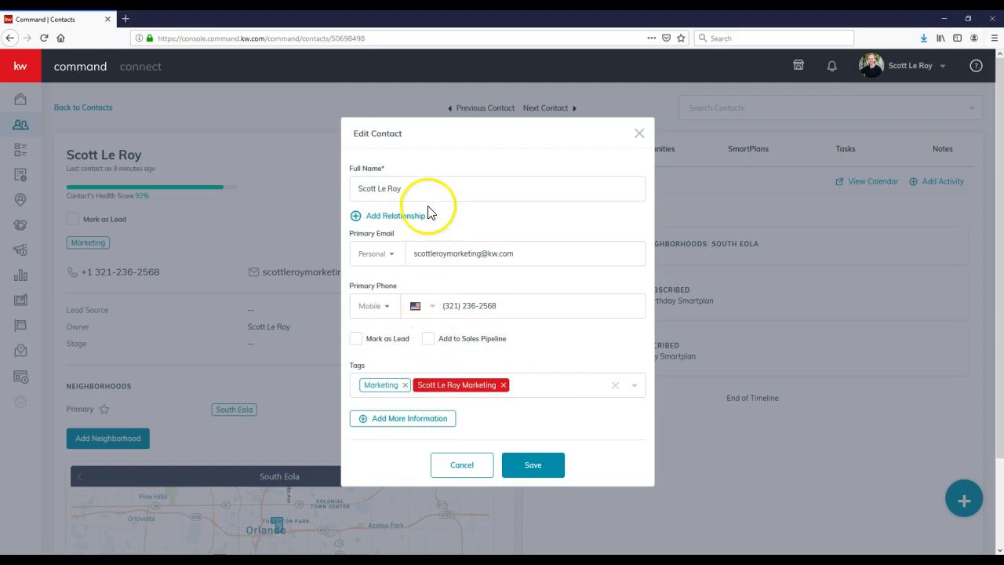
mouse_move(433, 427)
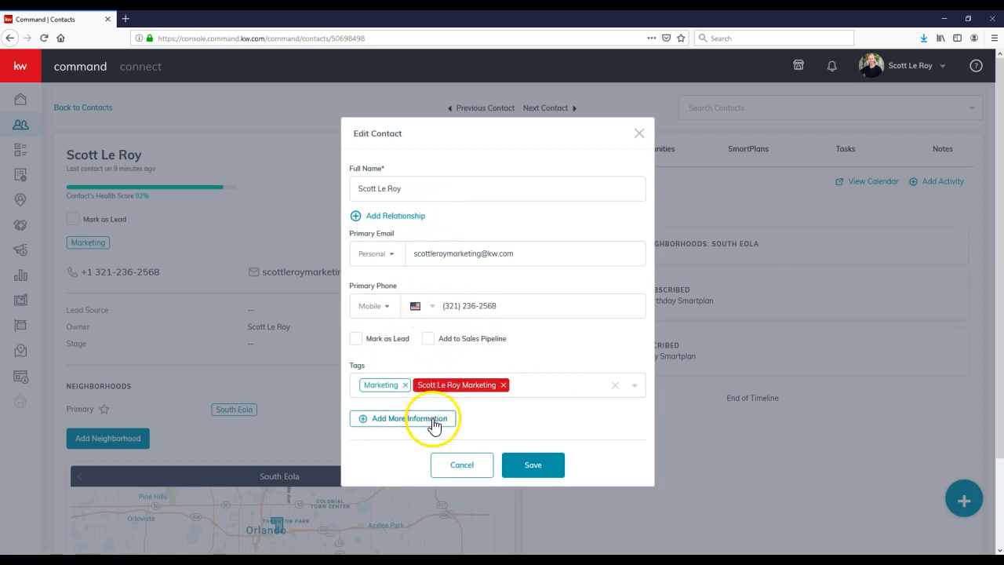
Step: Choose Imported as the lead source under Sales Pipeline
left_click(405, 417)
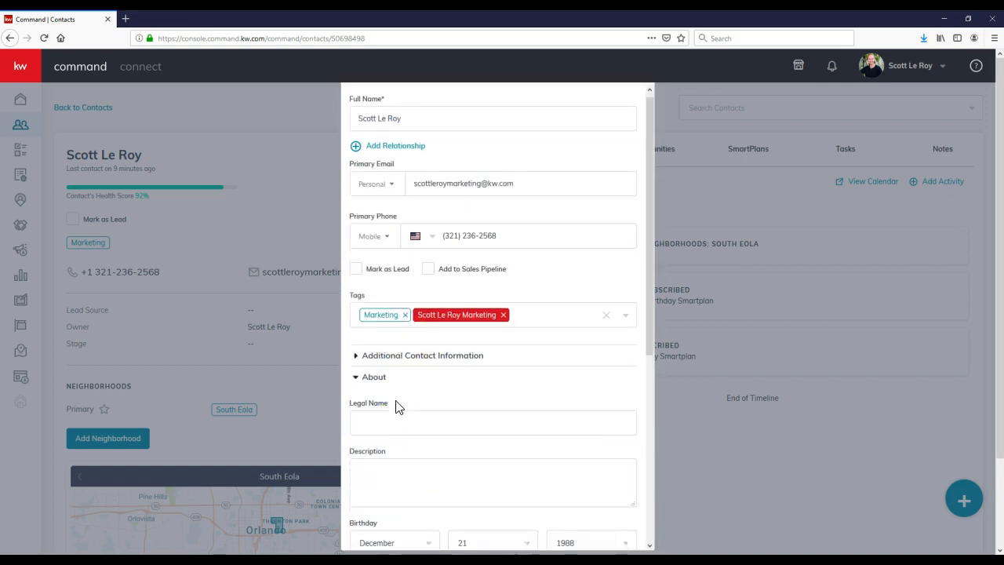
scroll("down", 3)
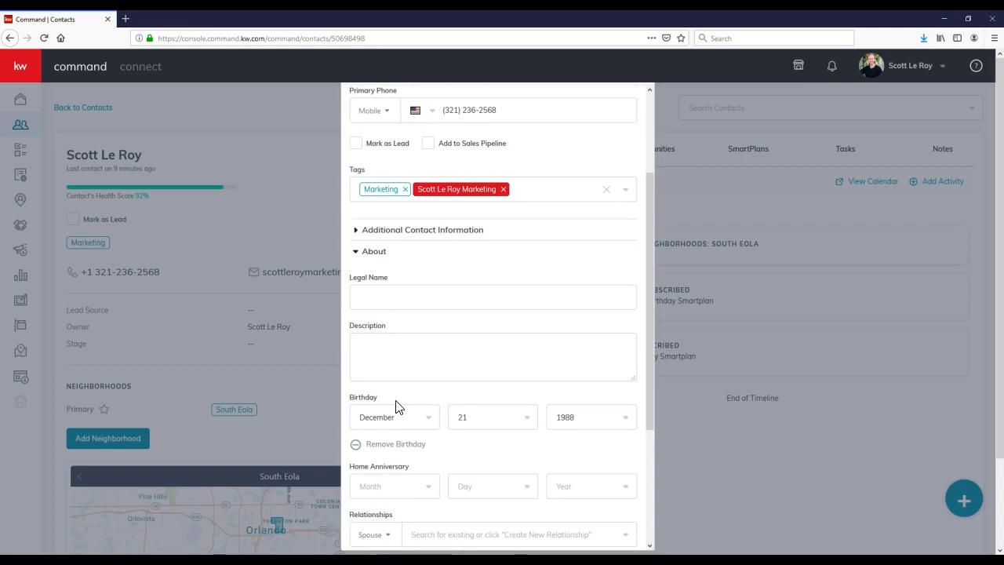
scroll("down", 3)
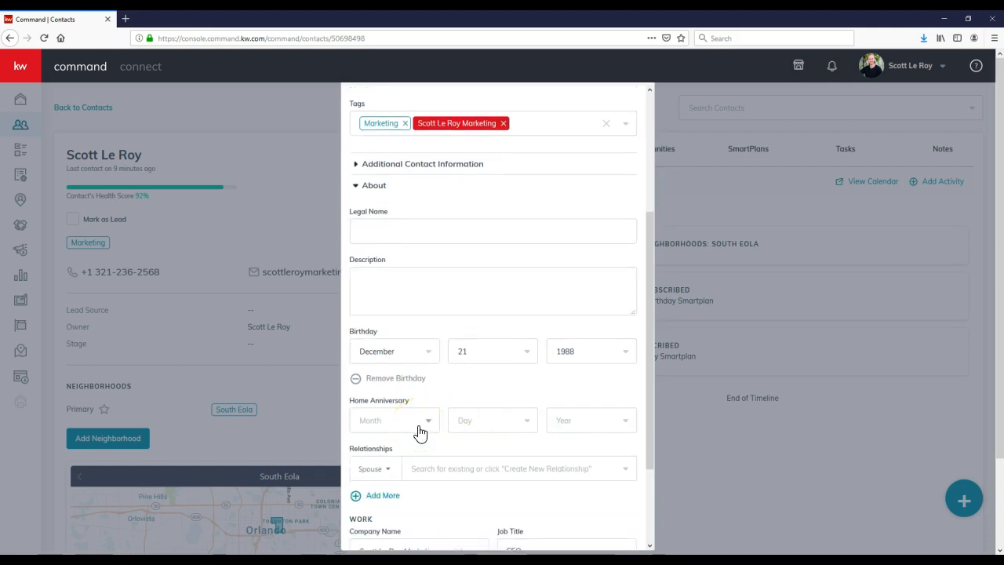
scroll("down", 3)
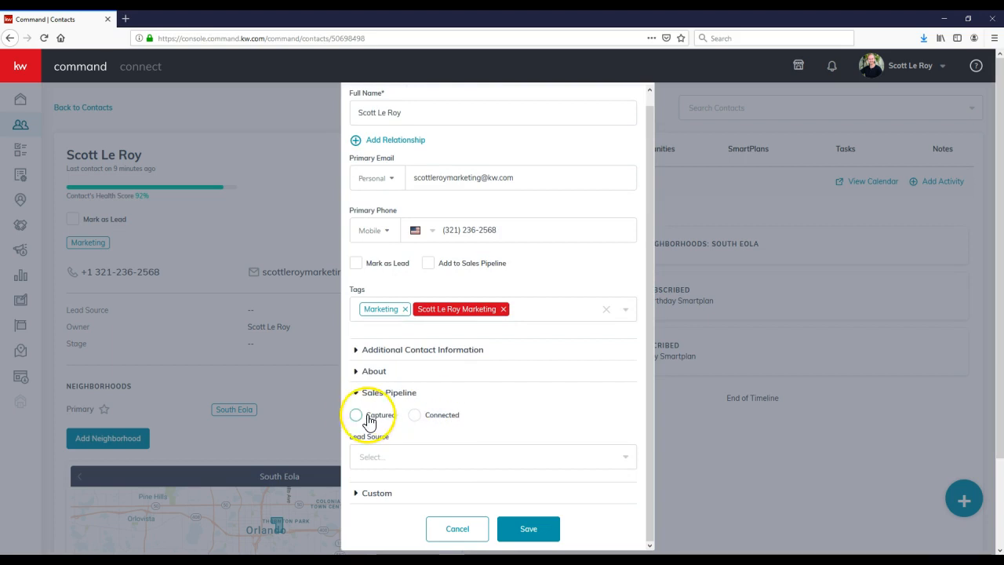
left_click(492, 456)
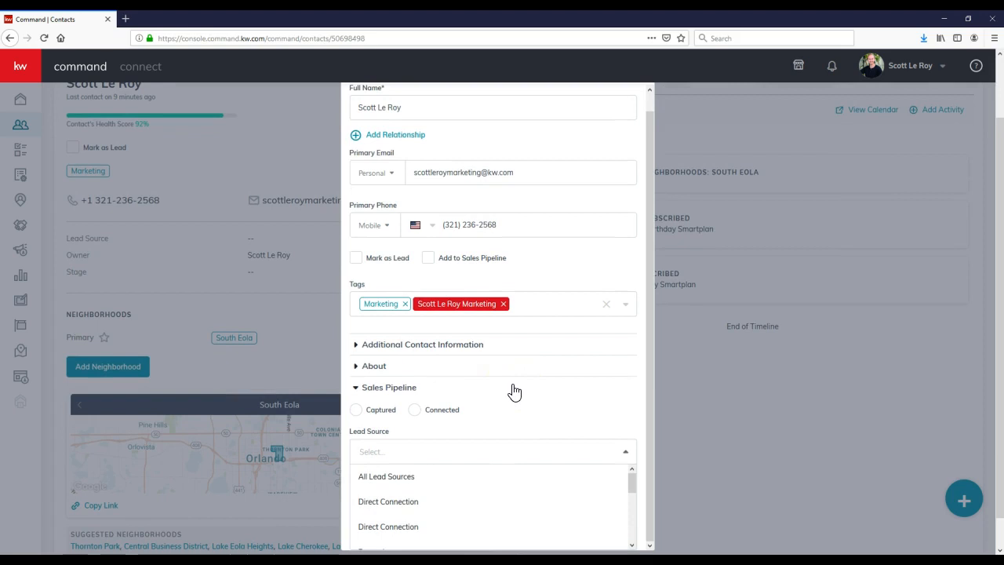
type("lahsldkfh")
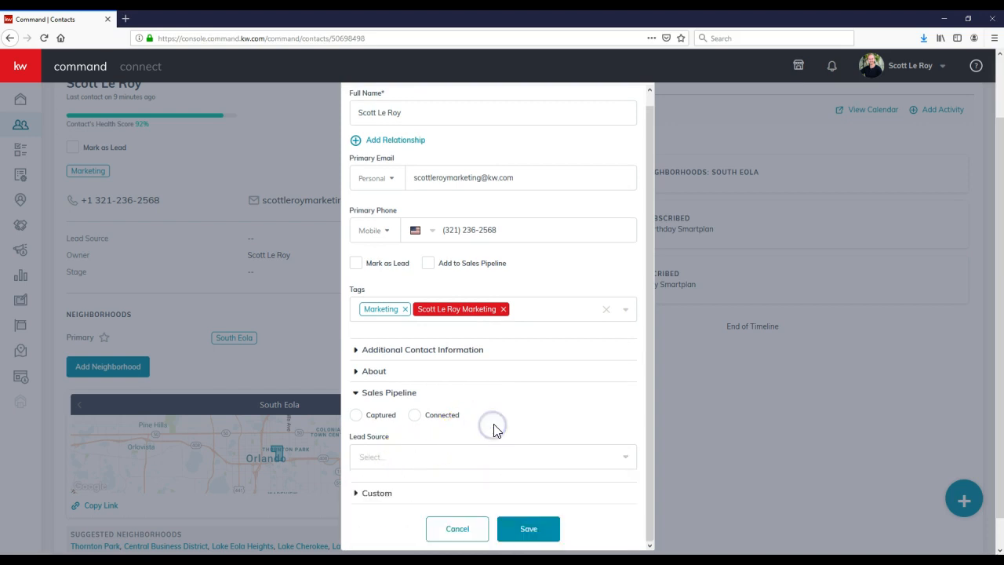
left_click(492, 457)
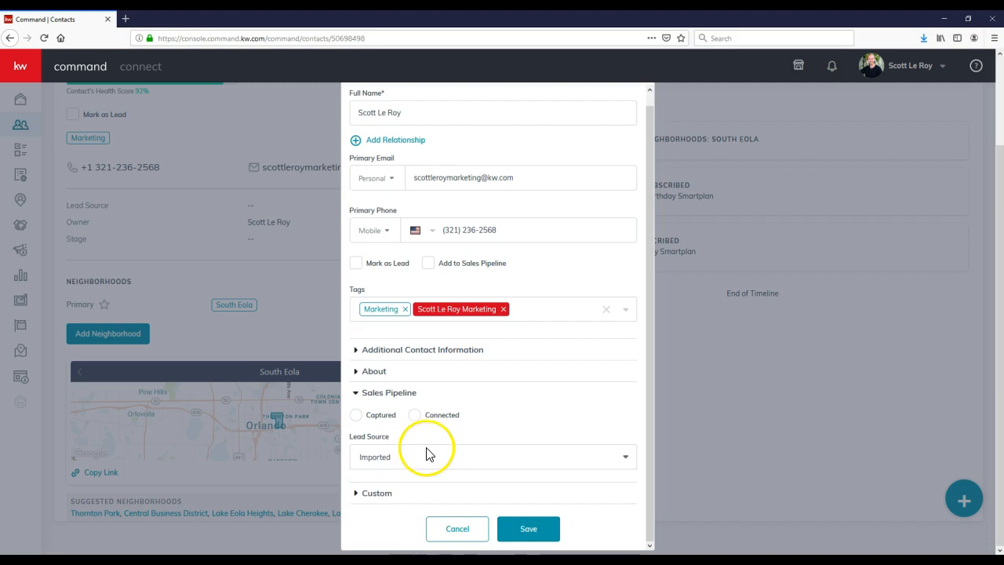
mouse_move(474, 421)
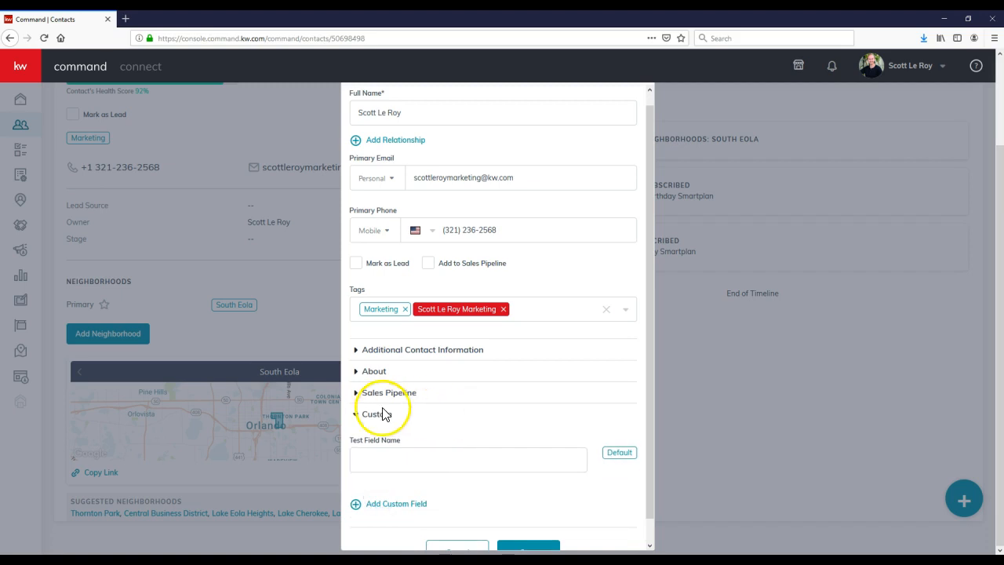
left_click(422, 349)
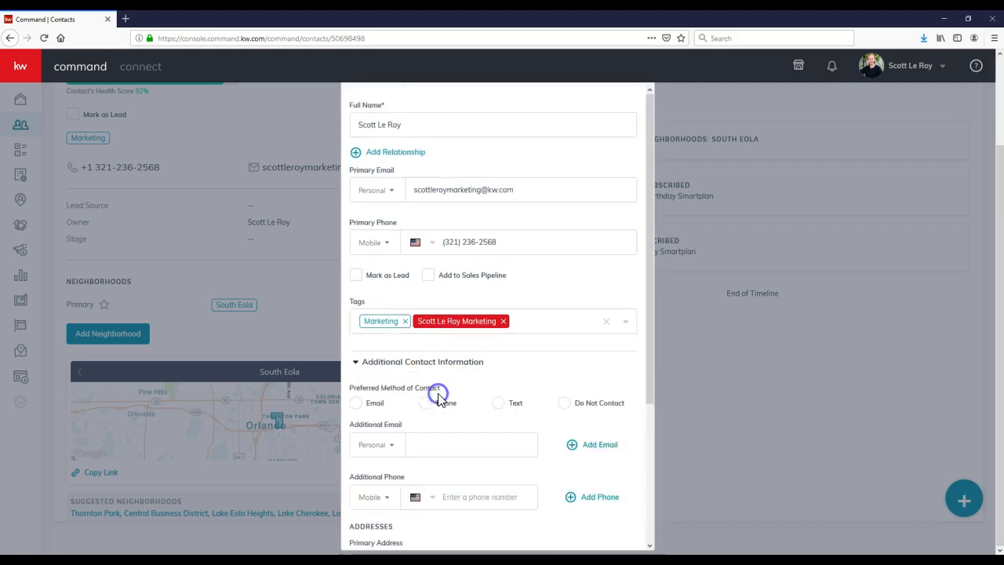
scroll("down", 3)
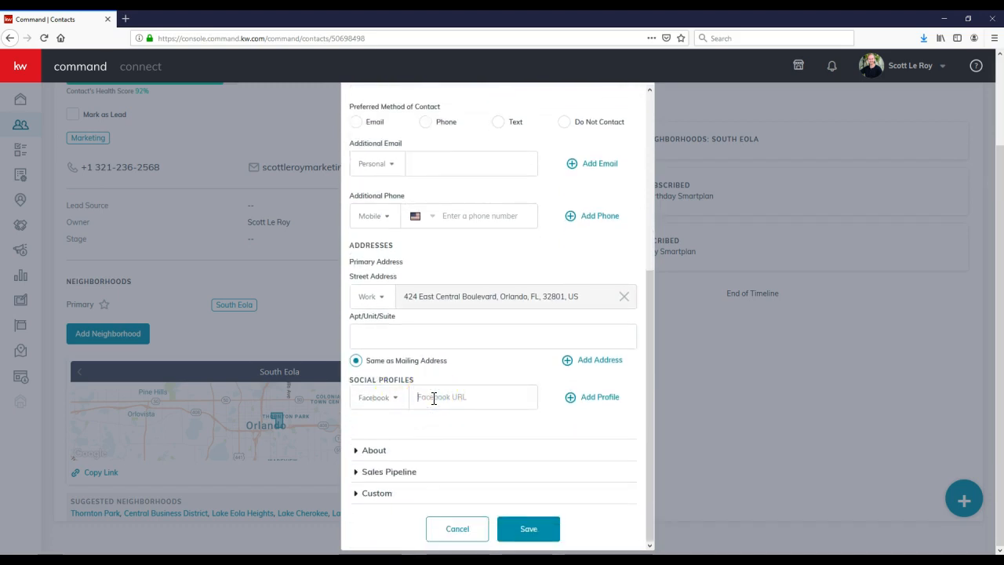
type("http://www.facebook.com/h")
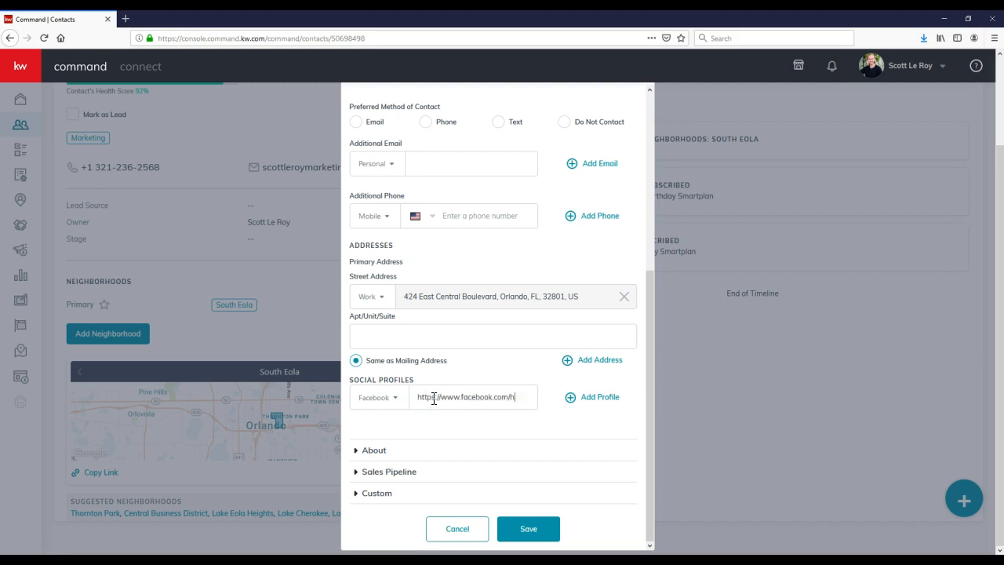
type("s")
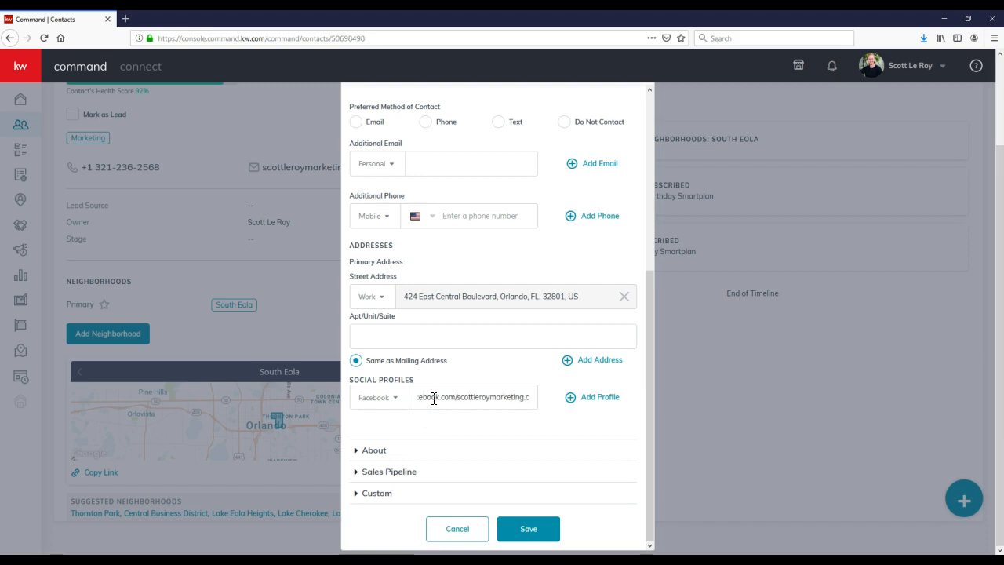
left_click(474, 396)
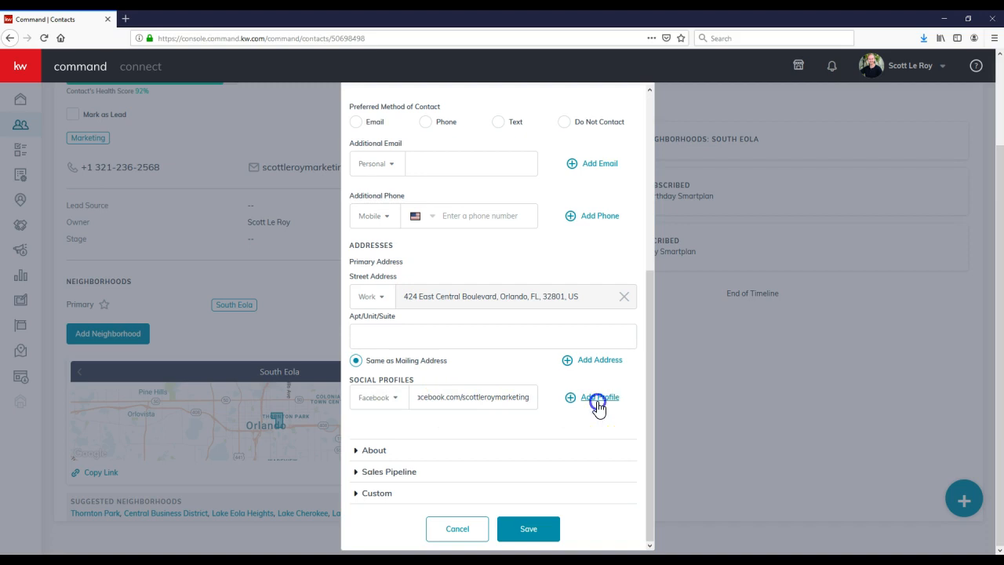
left_click(599, 397)
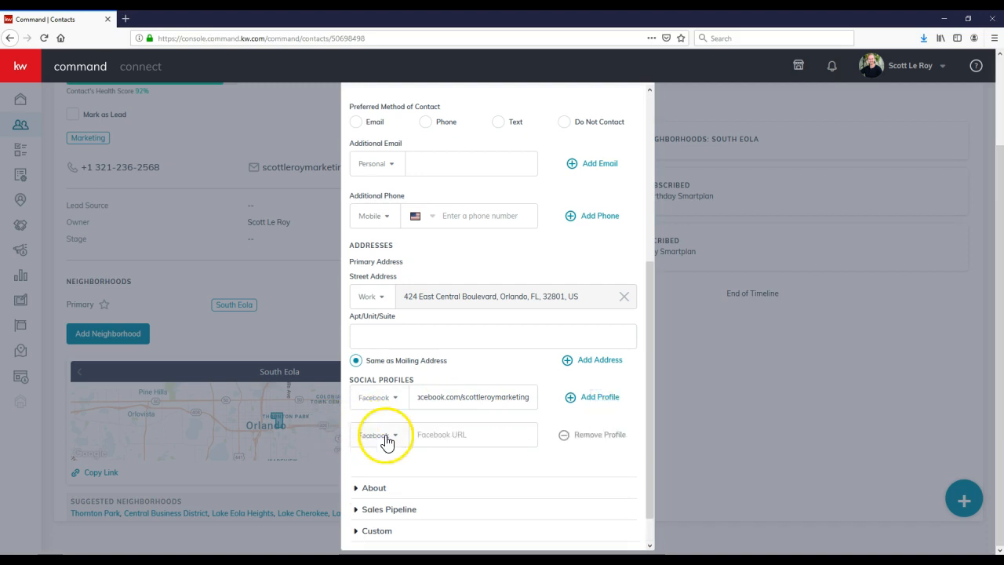
left_click(377, 435)
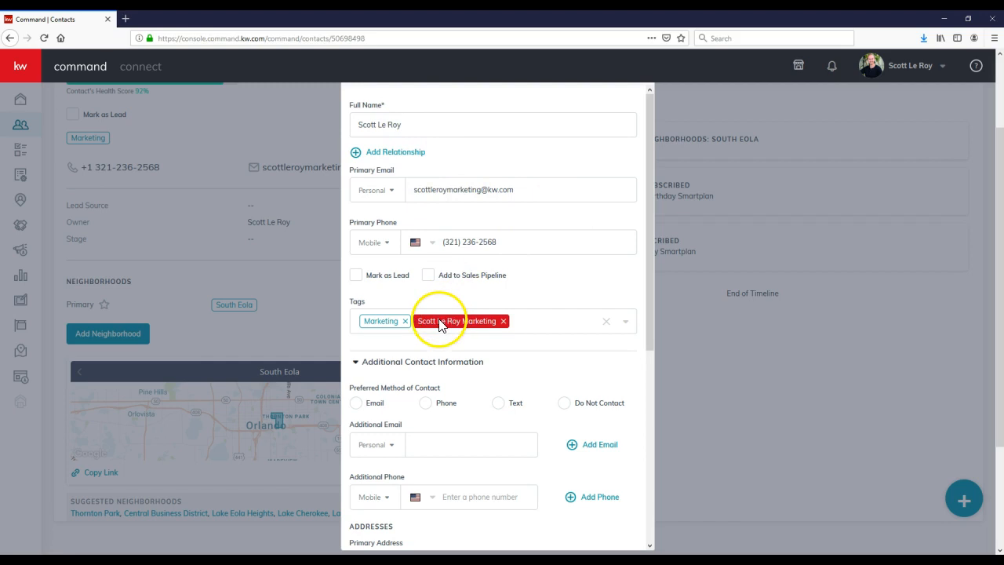
Step: Save the contact at 100% health score and return to the contacts list
scroll("down", 3)
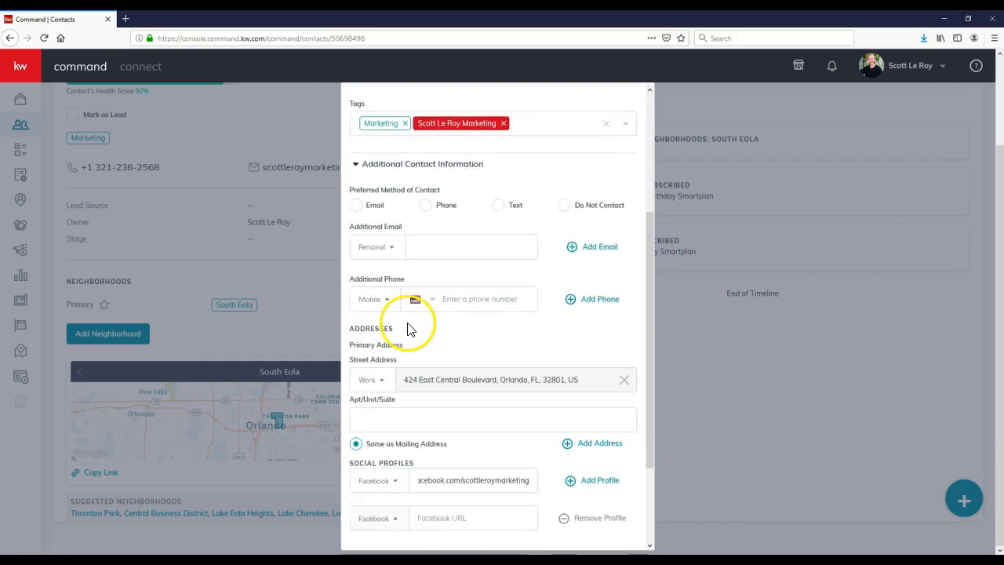
mouse_move(417, 382)
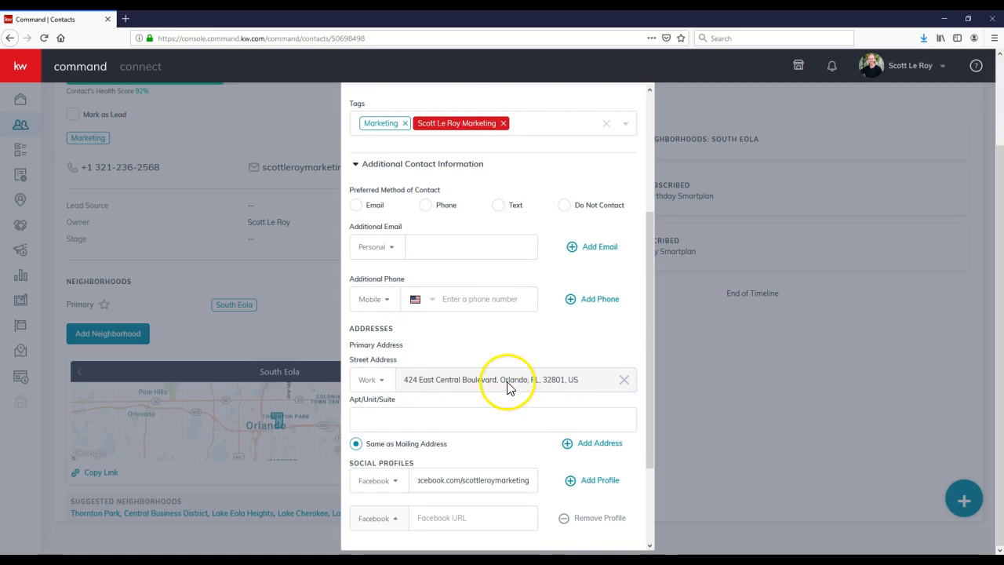
scroll("down", 3)
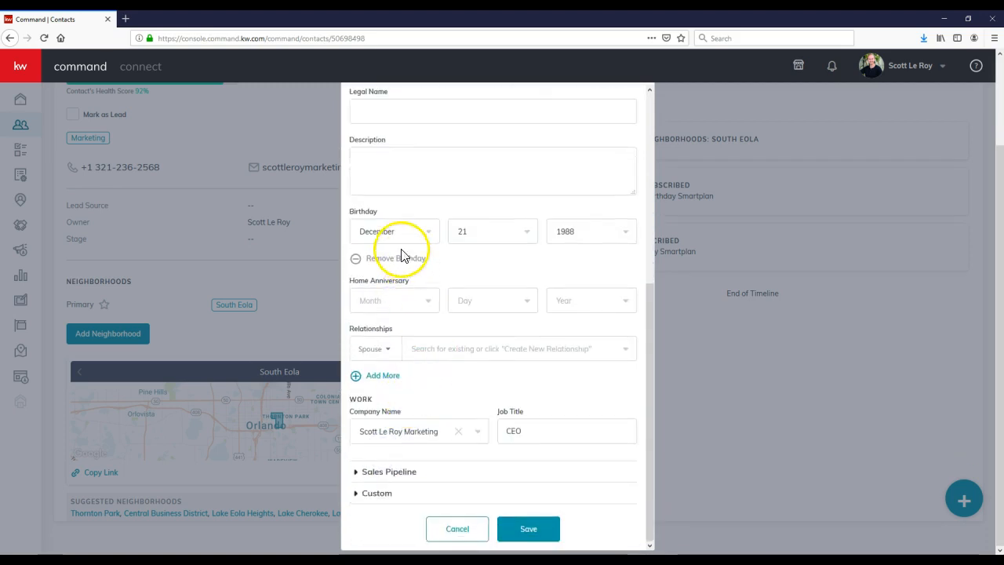
mouse_move(438, 377)
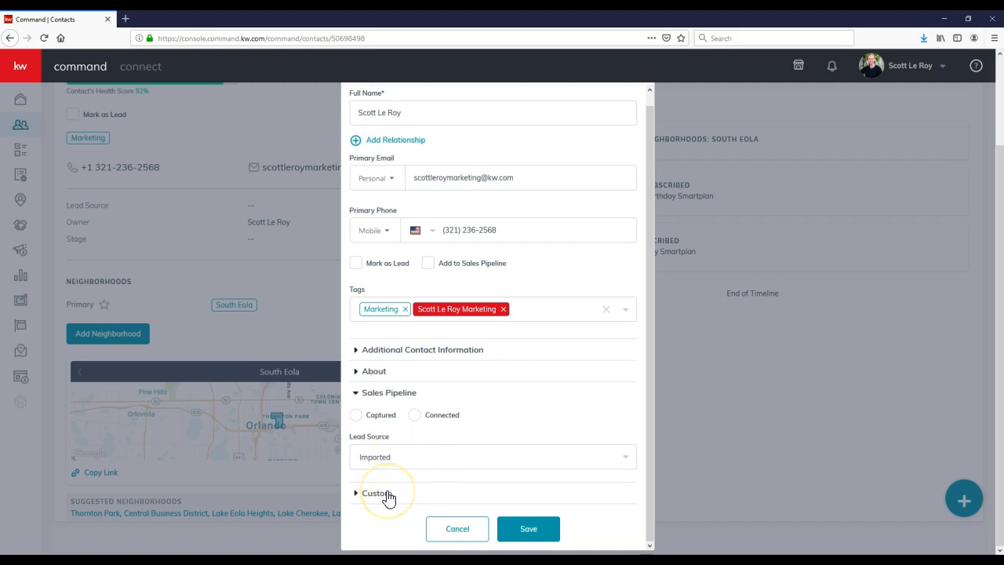
left_click(527, 527)
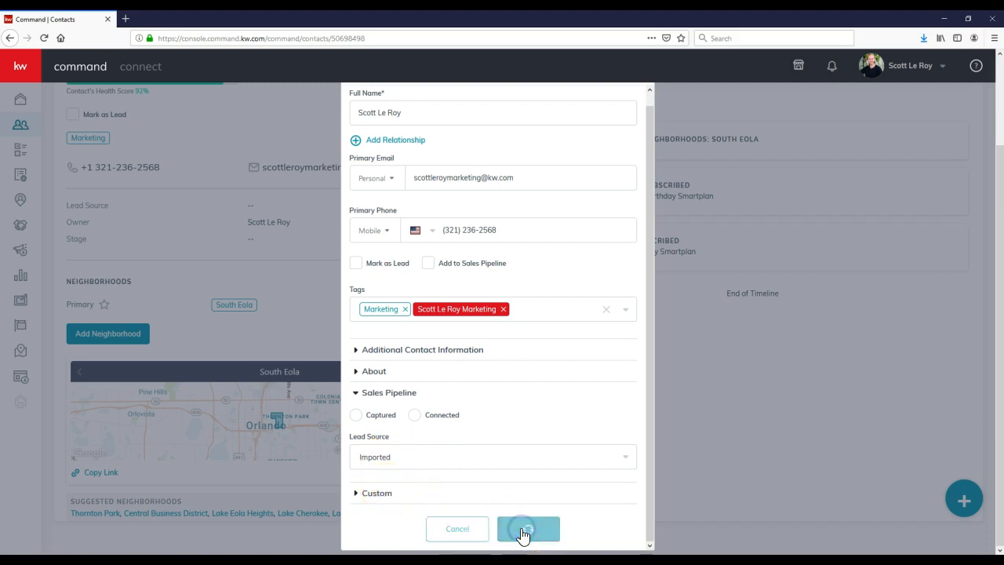
left_click(527, 527)
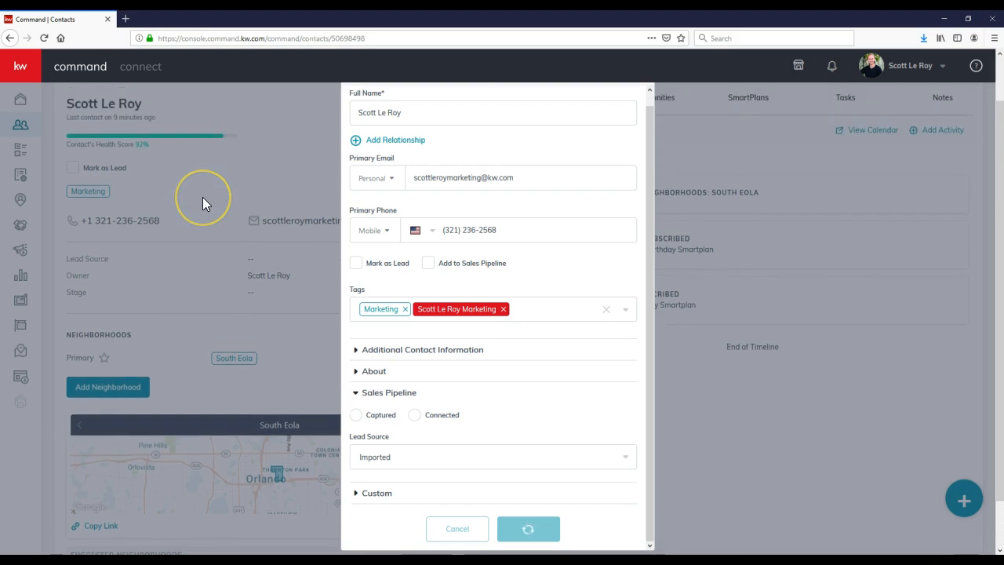
left_click(527, 527)
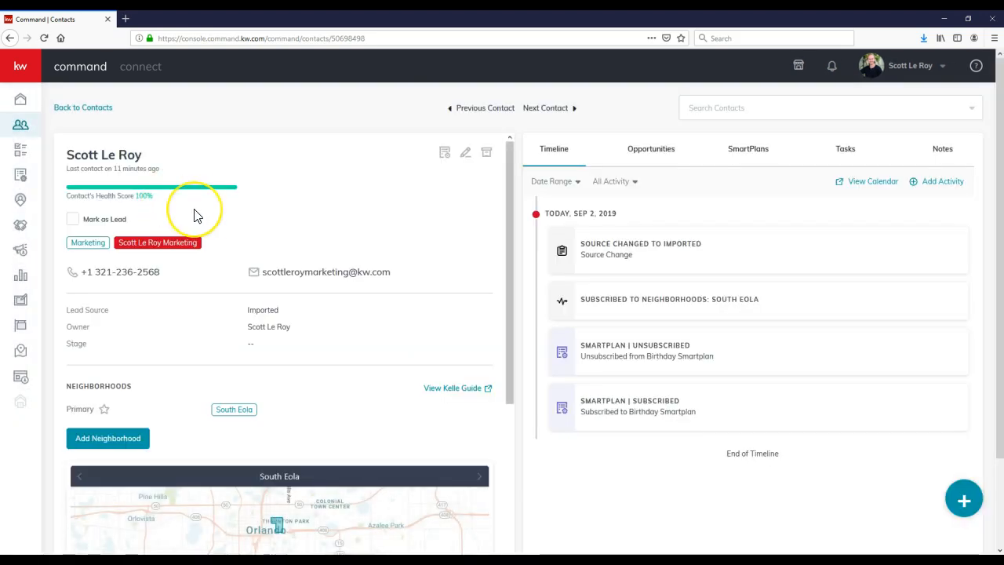
mouse_move(113, 195)
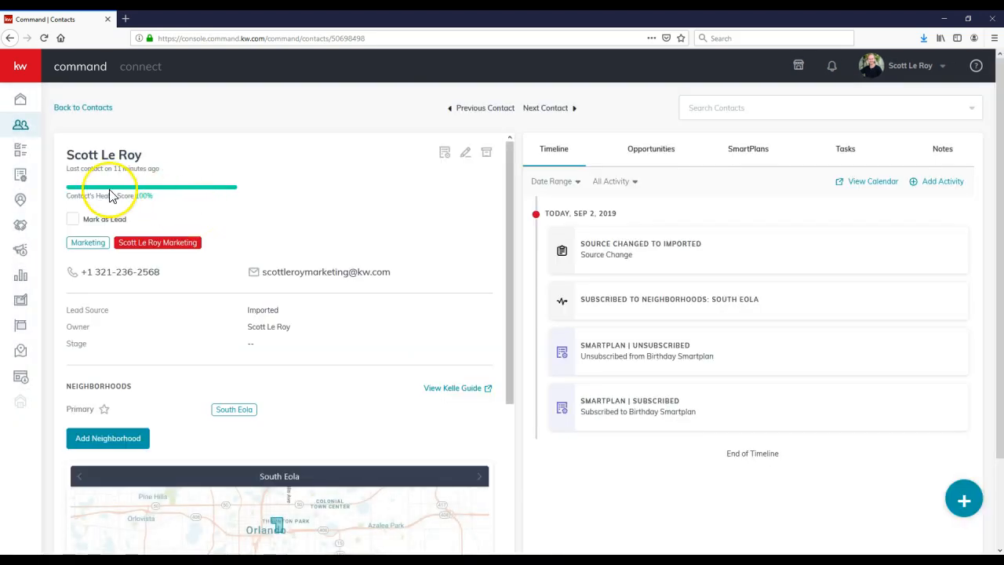
left_click(20, 125)
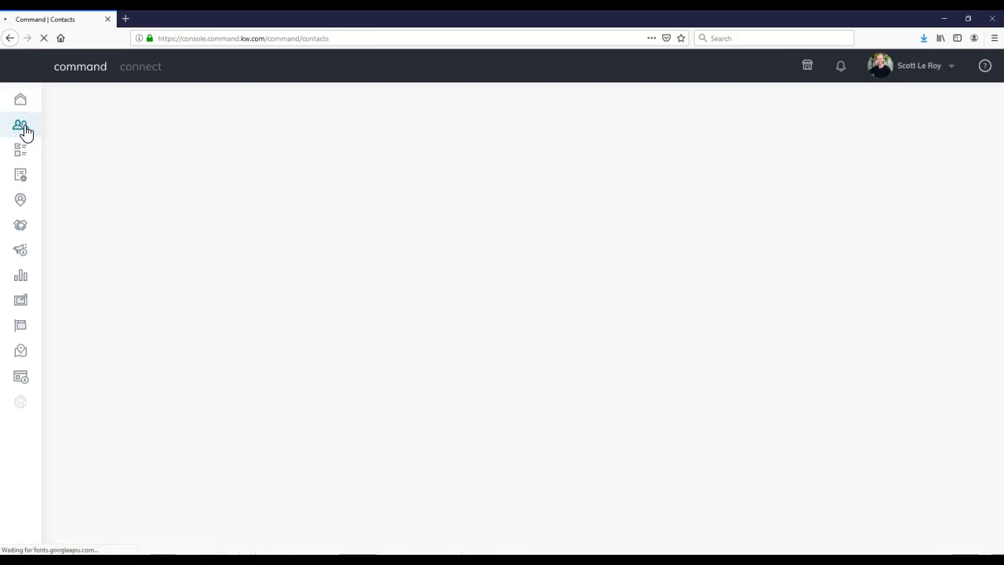
left_click(20, 125)
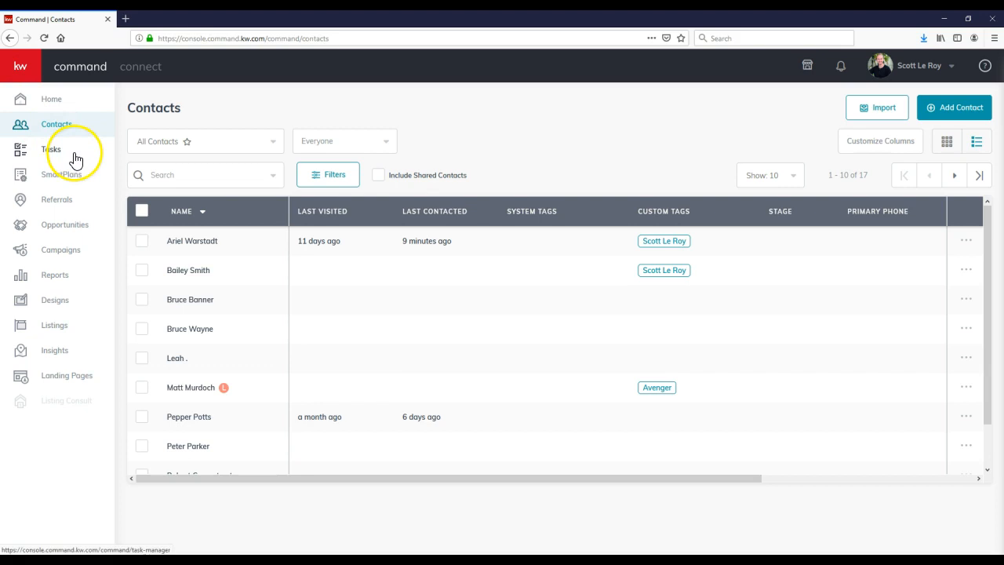
mouse_move(185, 260)
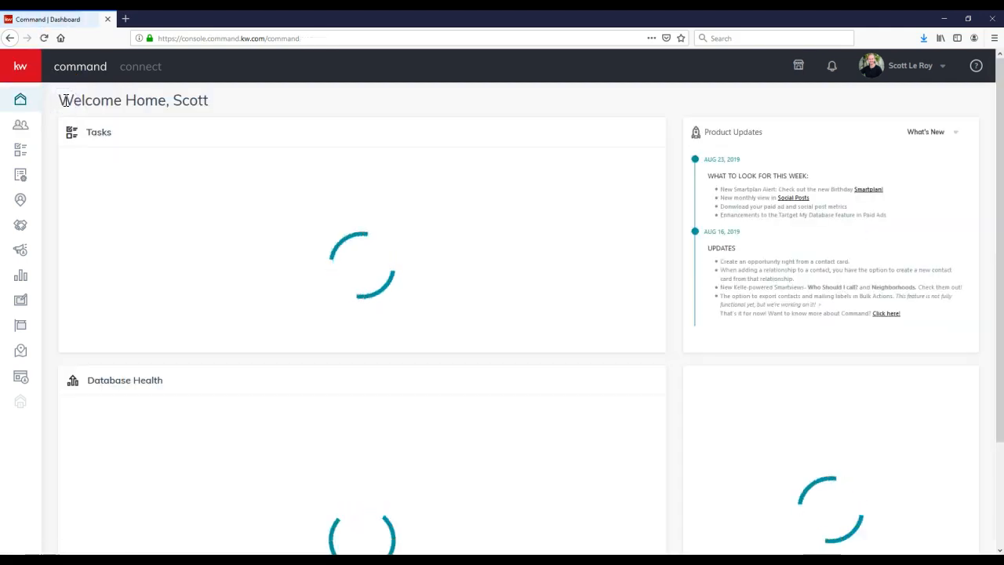
left_click(126, 258)
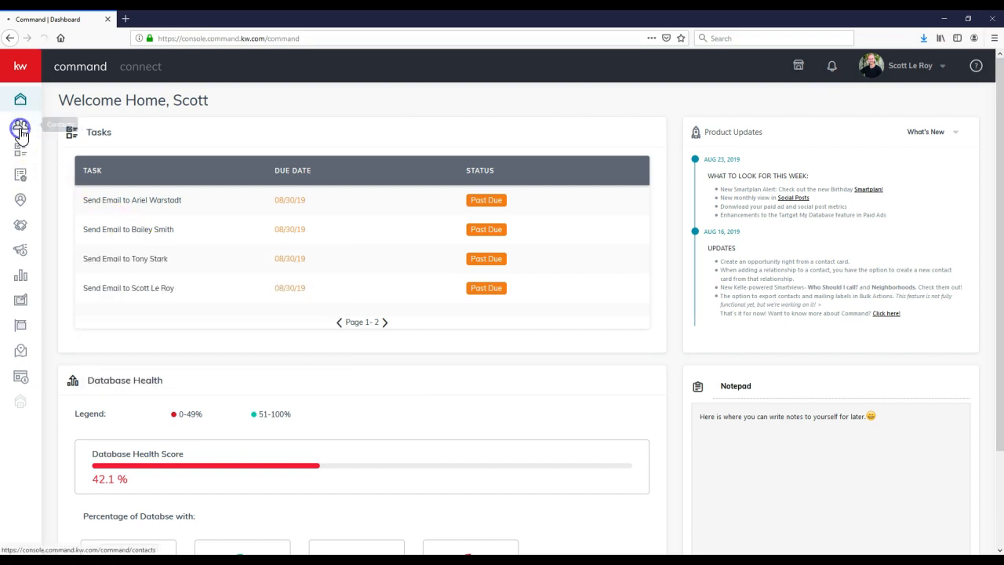
left_click(19, 125)
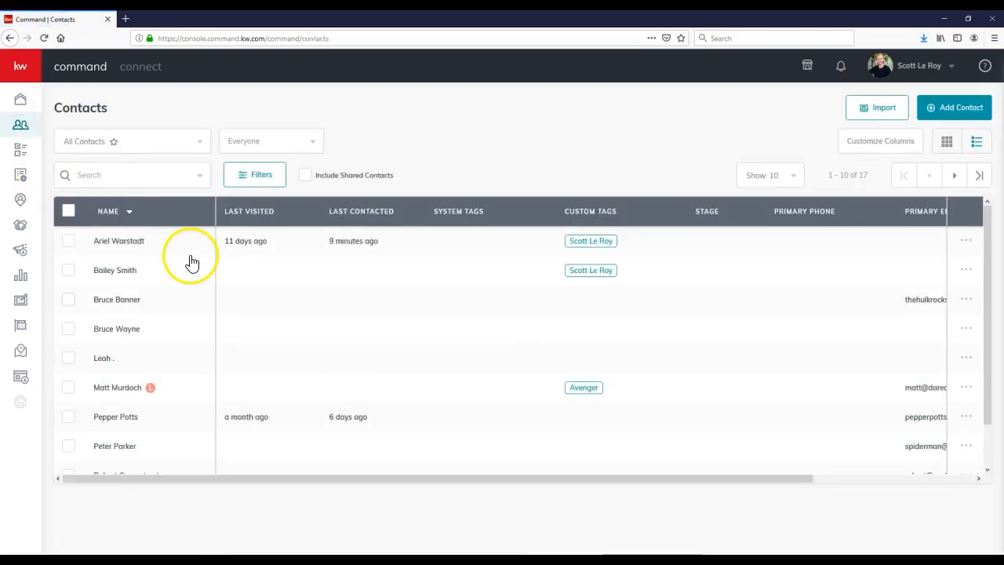